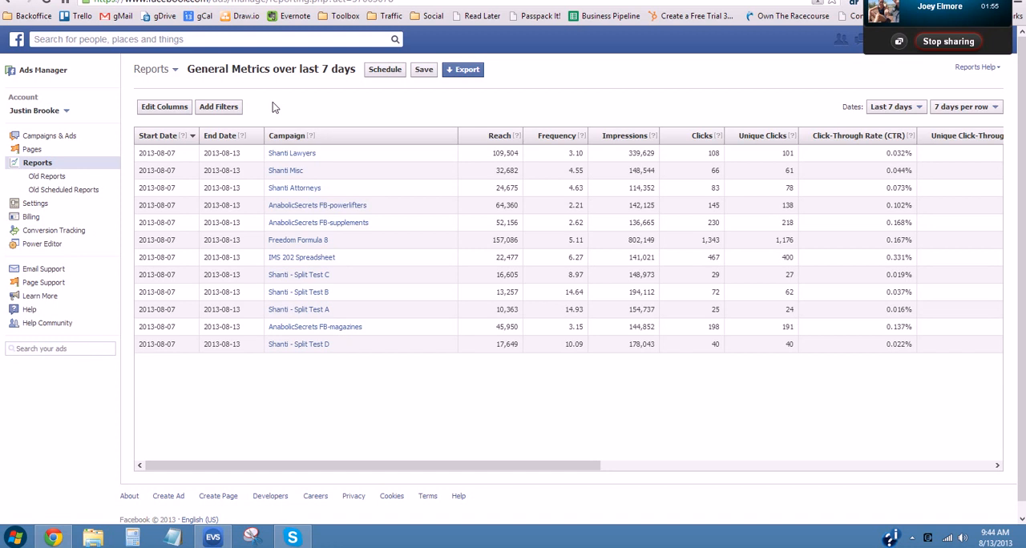
mouse_move(327, 141)
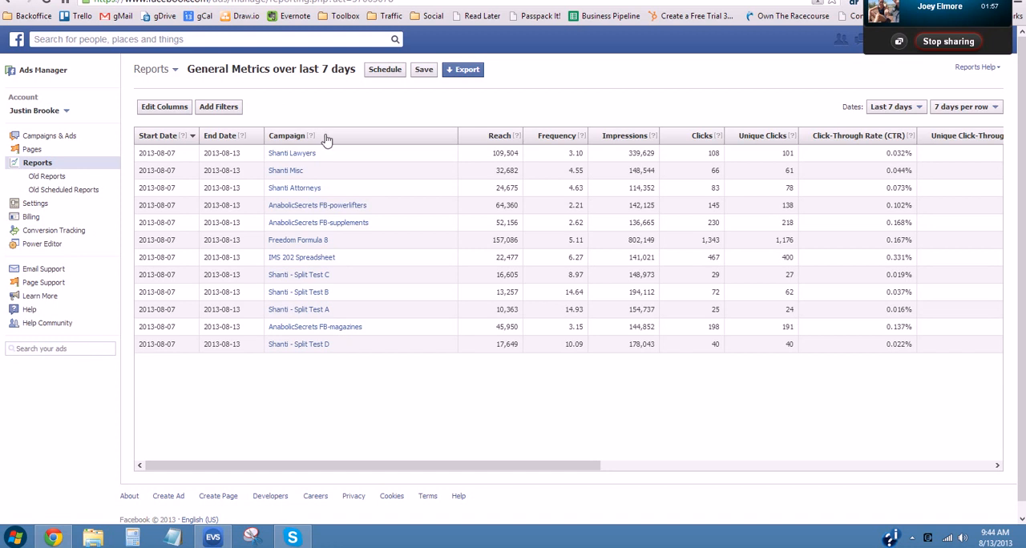
mouse_move(325, 118)
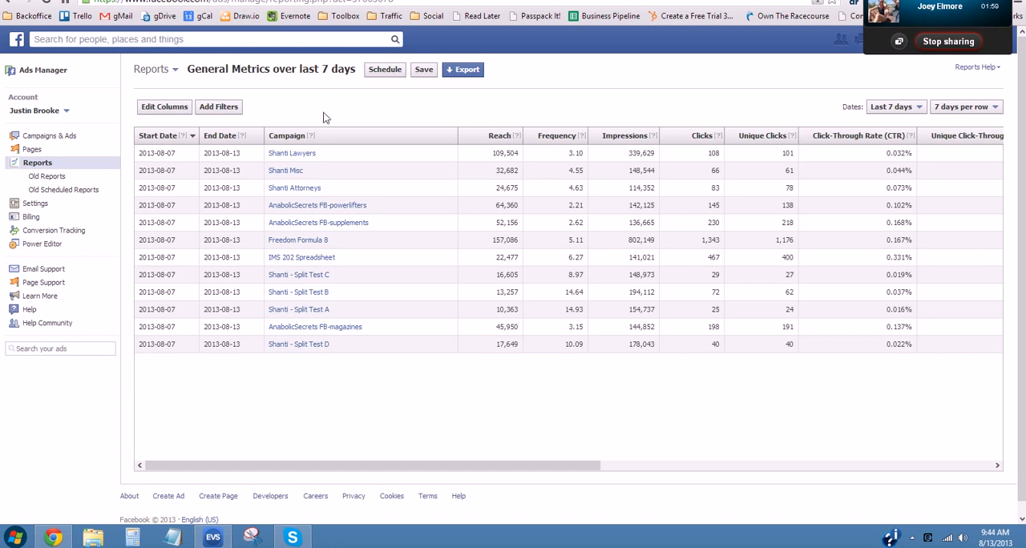
mouse_move(305, 115)
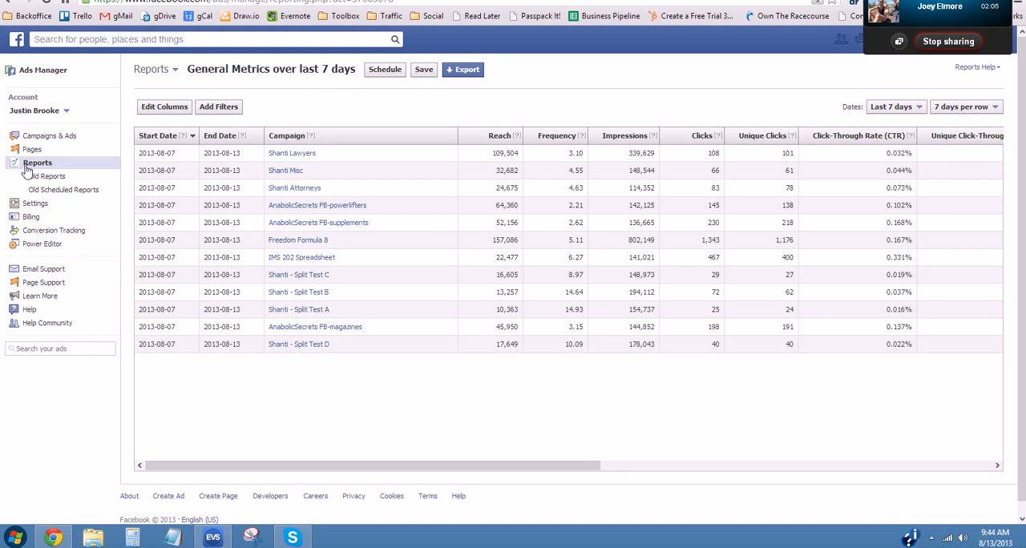
mouse_move(219, 134)
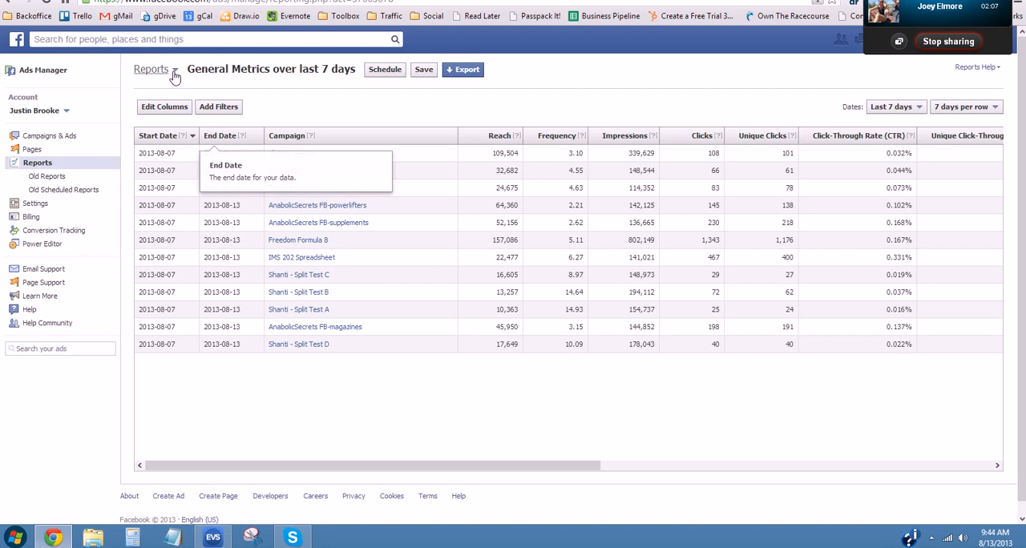
Open the saved IMS 202 Spreadsheet Metrics report from the Reports dropdown.
left_click(152, 69)
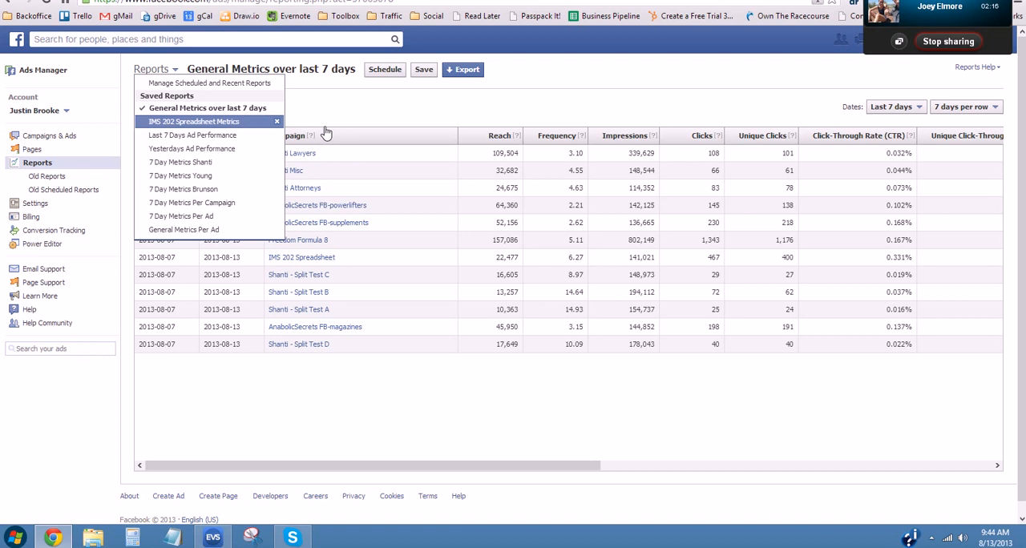
mouse_move(324, 133)
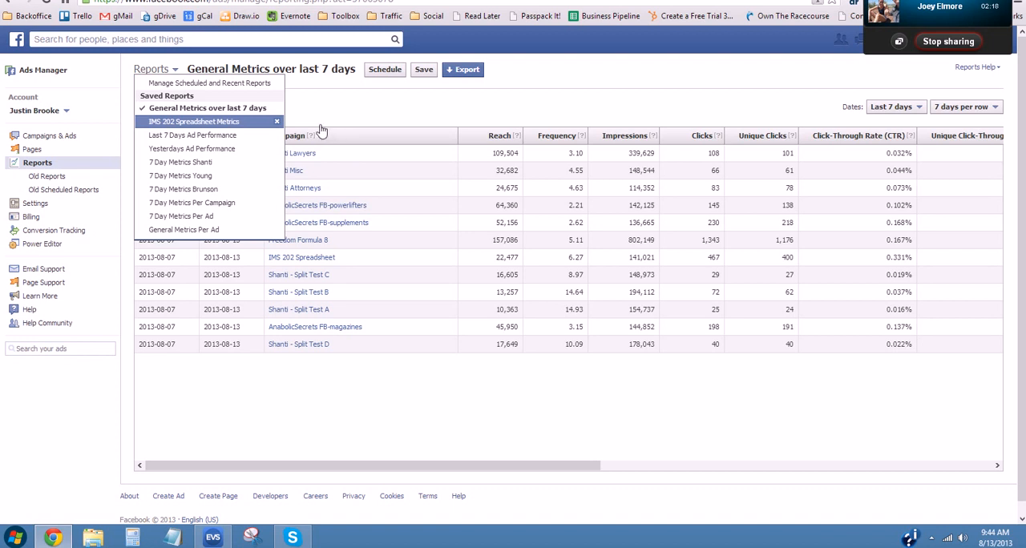
mouse_move(179, 128)
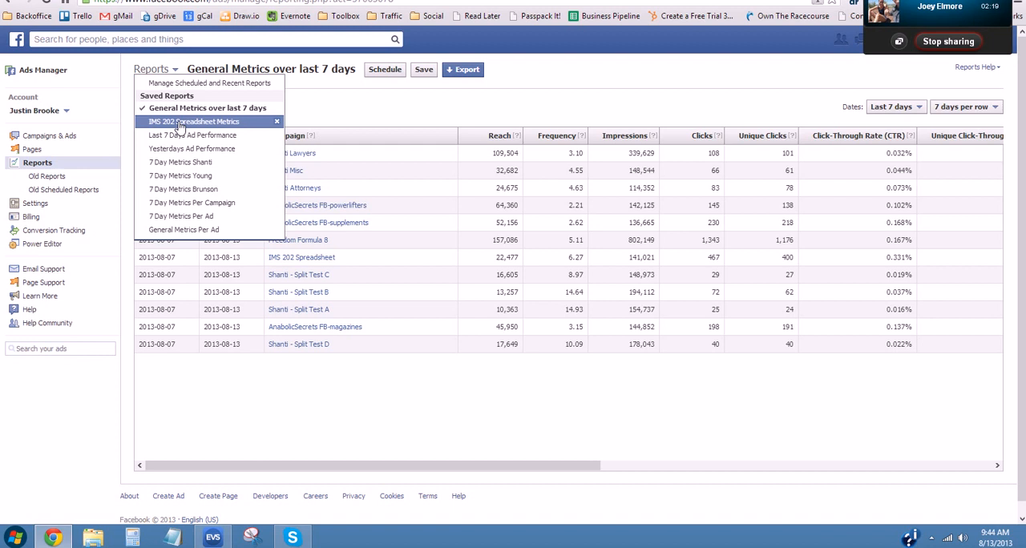
left_click(193, 121)
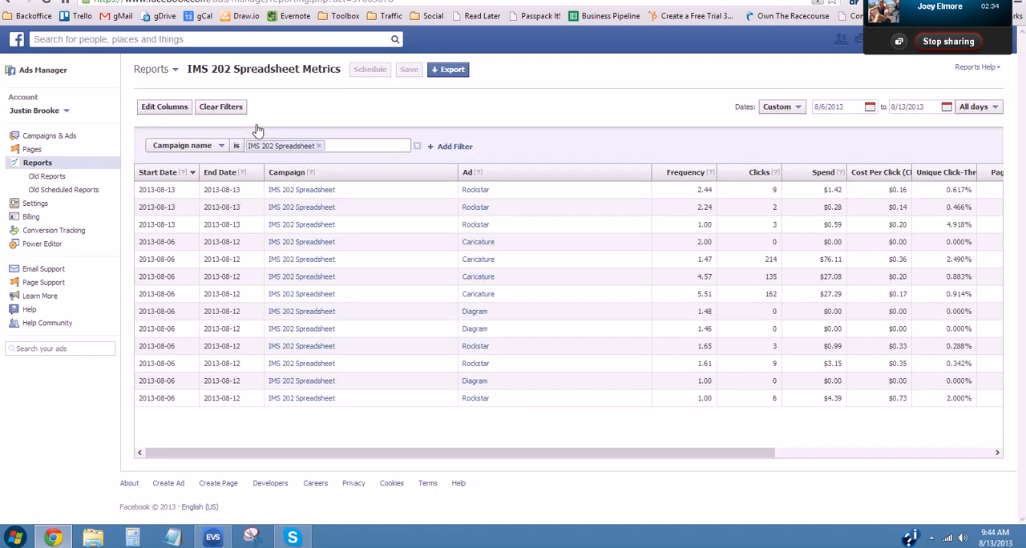
mouse_move(157, 37)
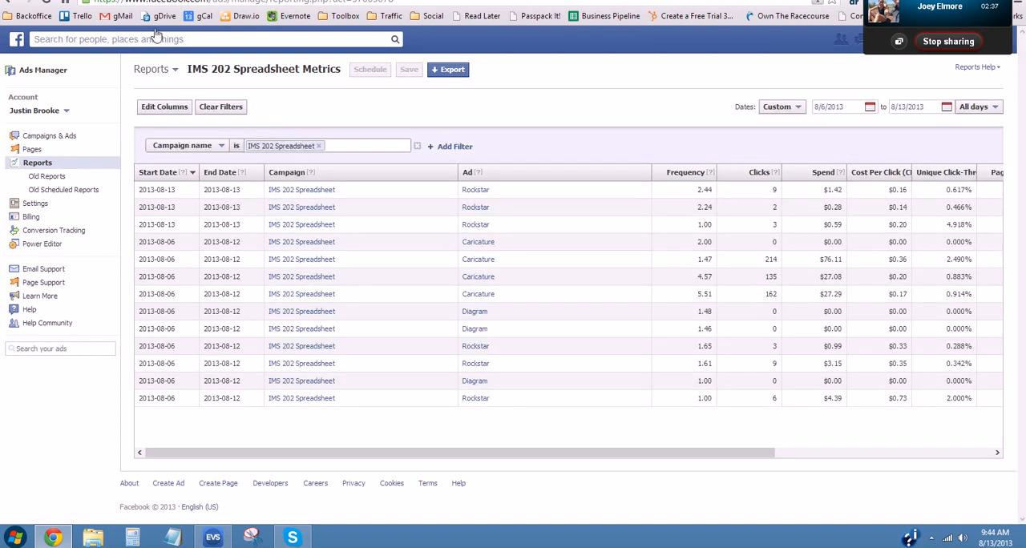
left_click(164, 107)
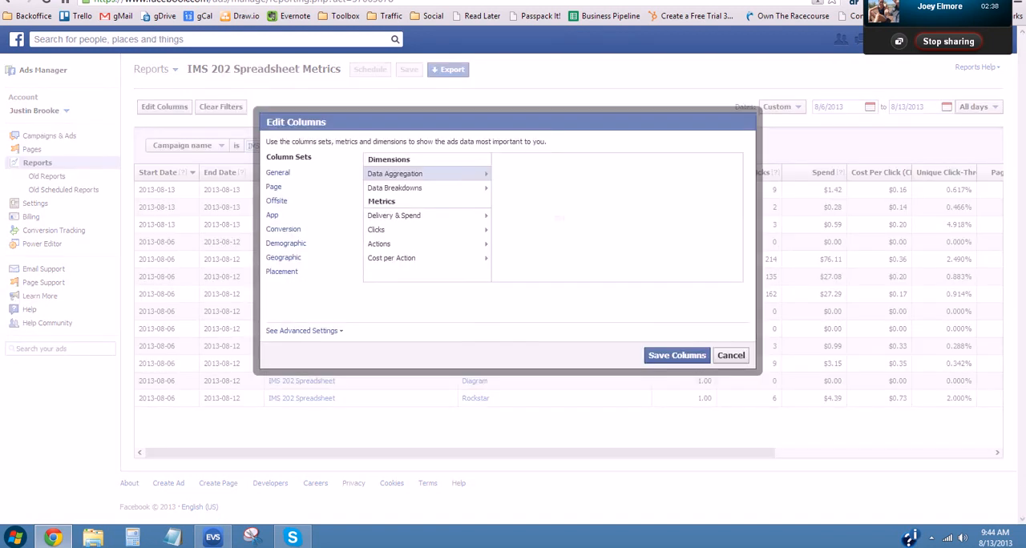
left_click(395, 174)
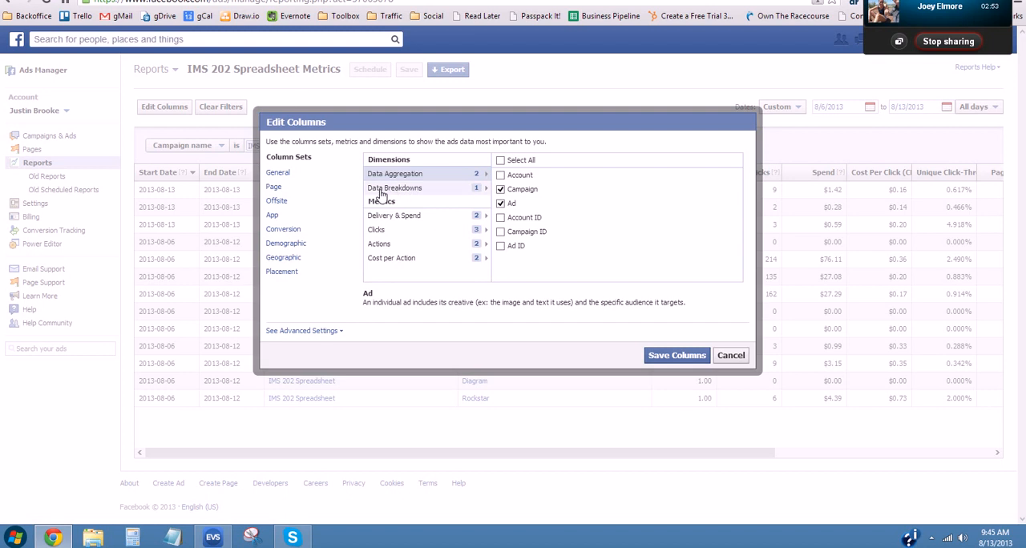
mouse_move(415, 195)
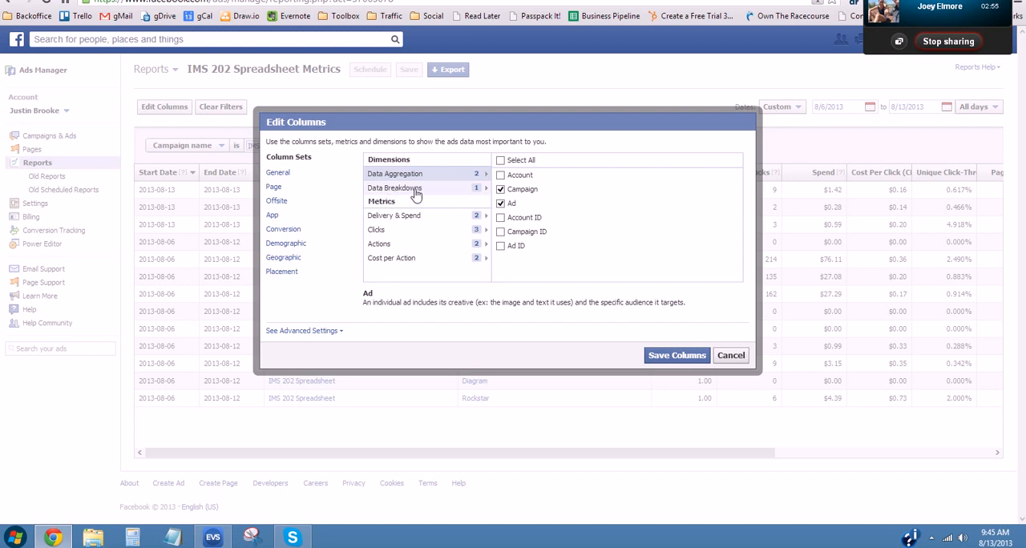
left_click(394, 188)
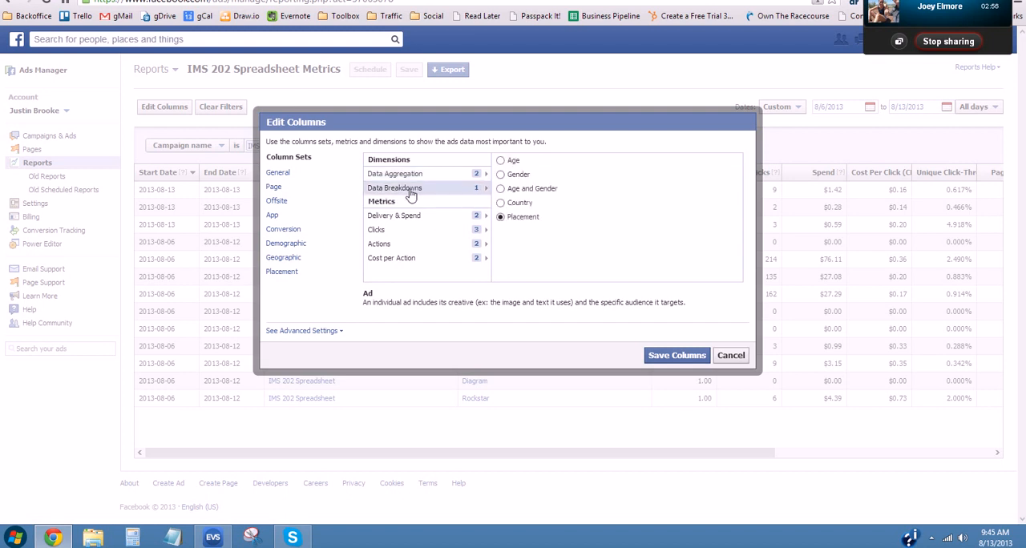
mouse_move(685, 331)
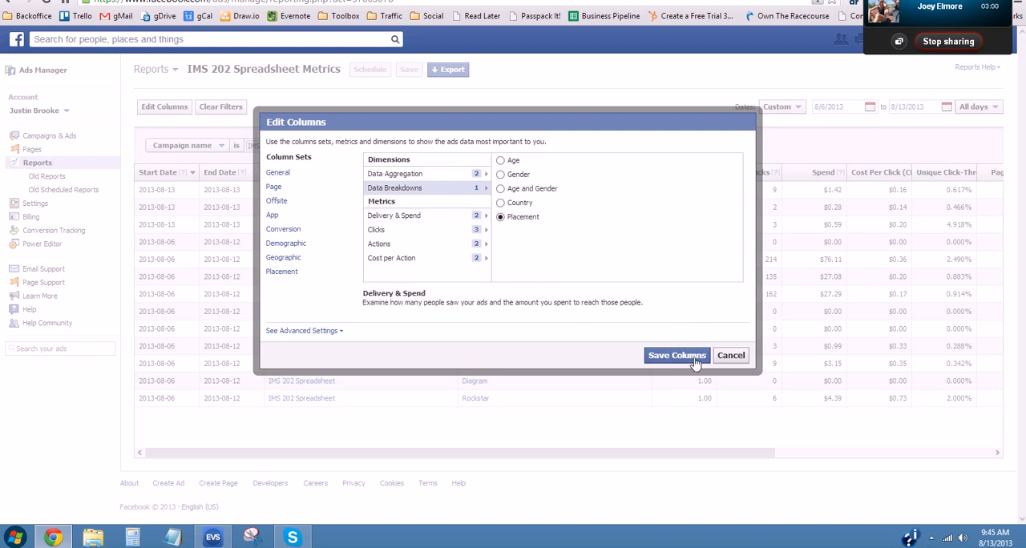
mouse_move(670, 359)
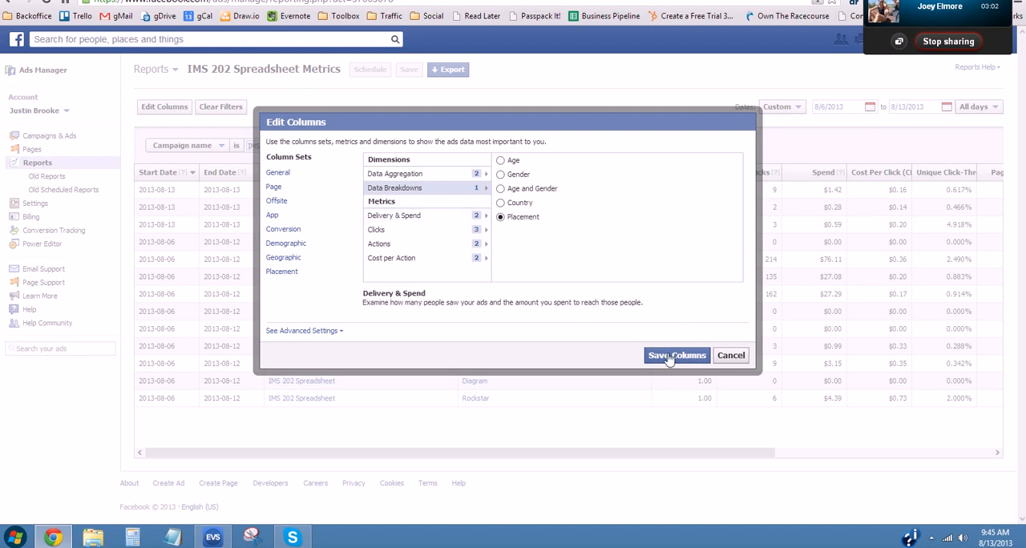
mouse_move(687, 365)
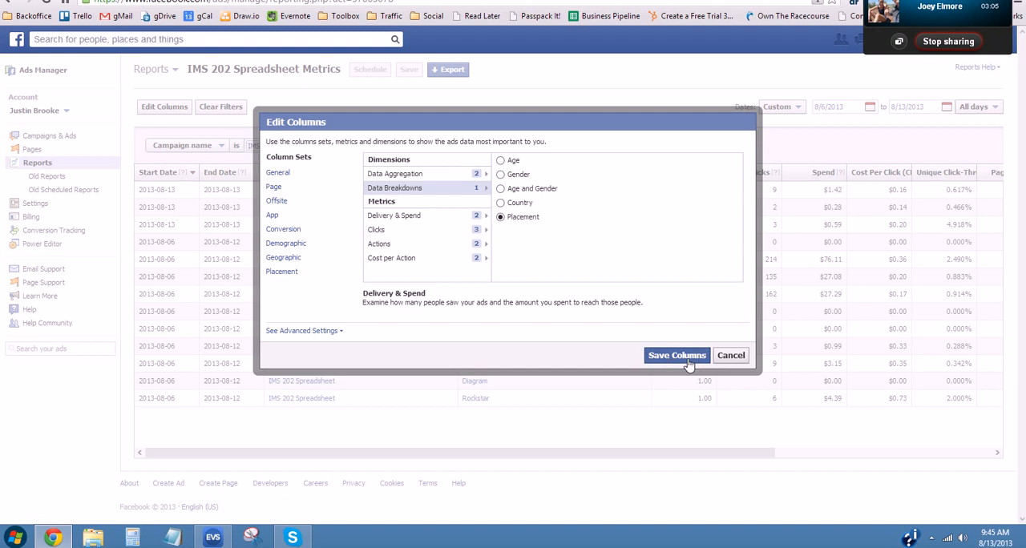
left_click(677, 355)
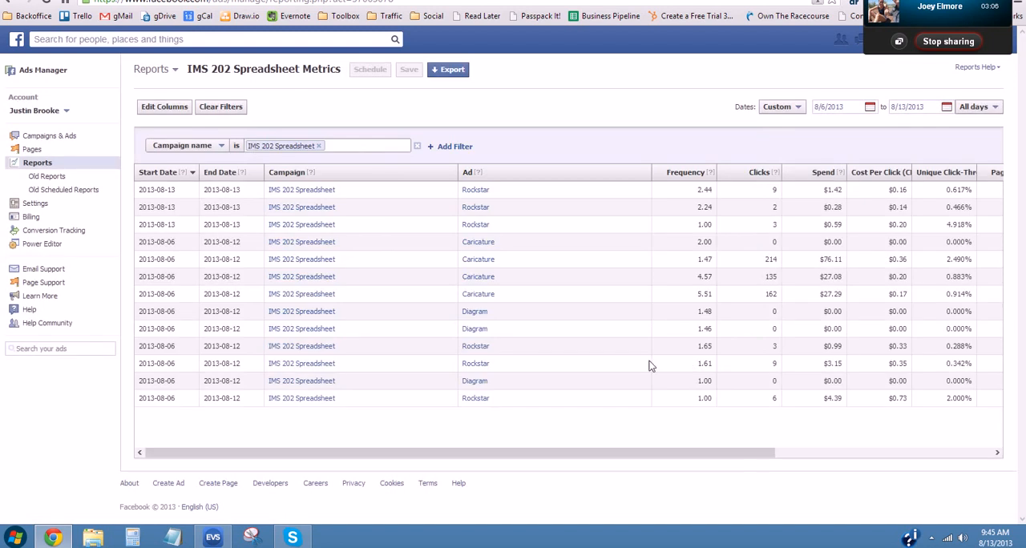
Scroll the report table right to the Page Likes, Leads and Placement columns.
scroll("right", 3)
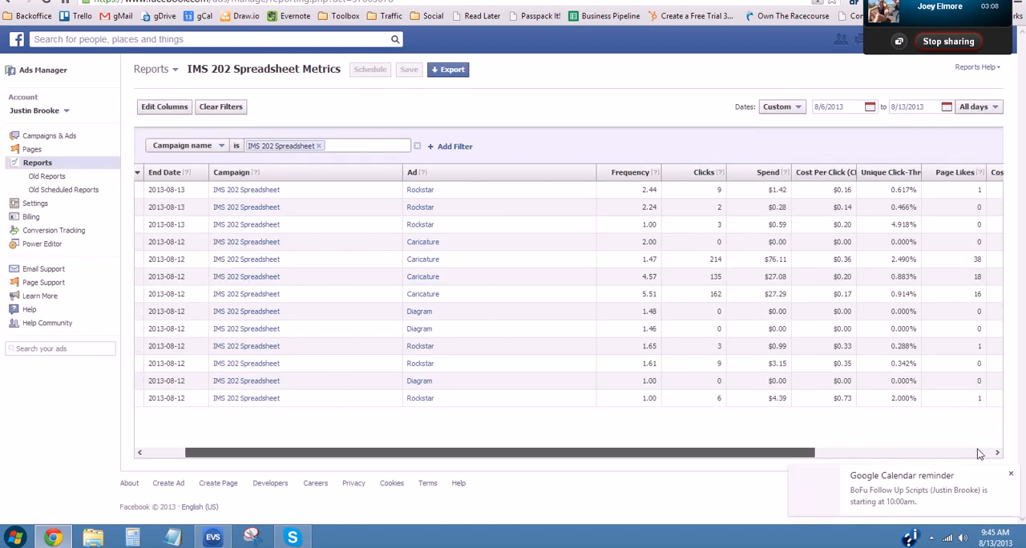
scroll("right", 3)
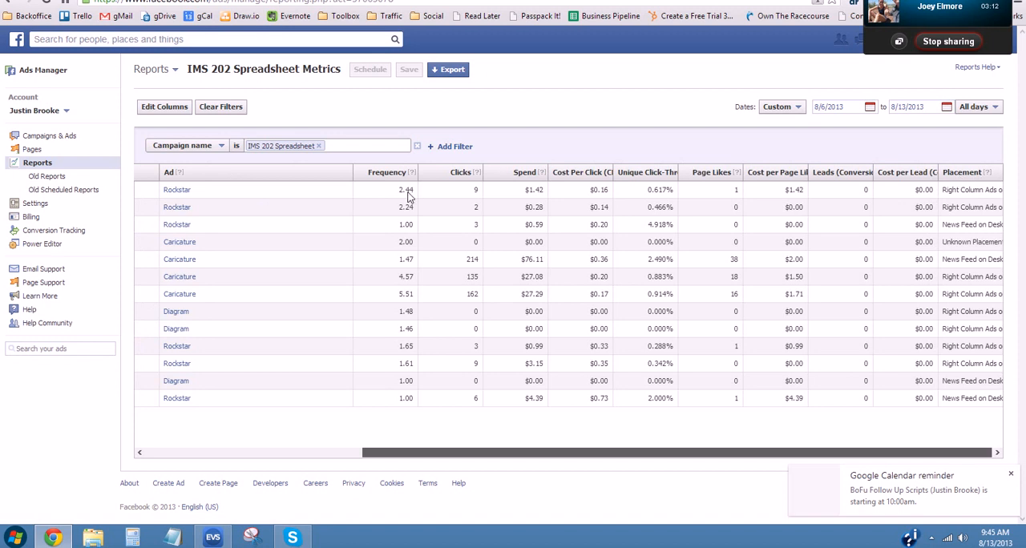
mouse_move(335, 187)
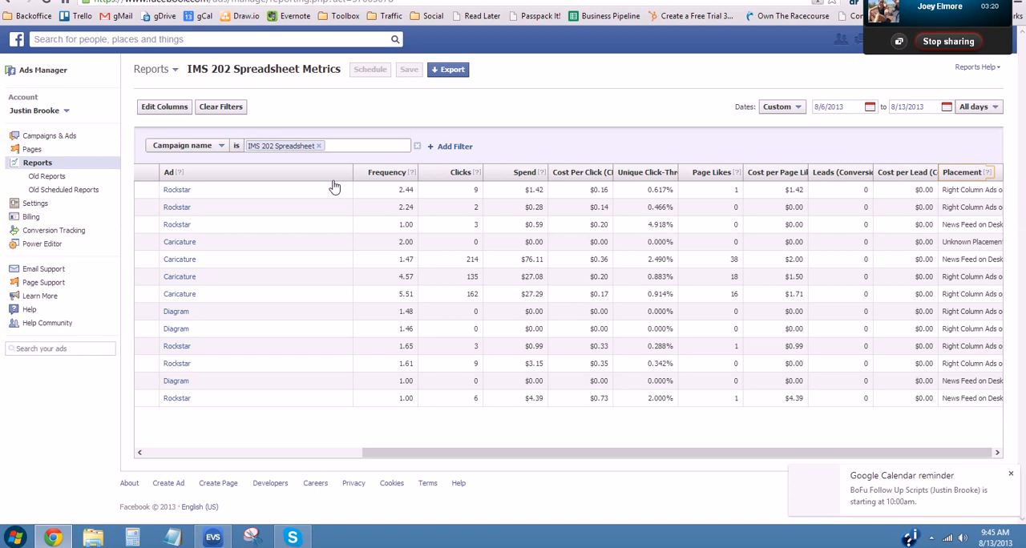
mouse_move(982, 173)
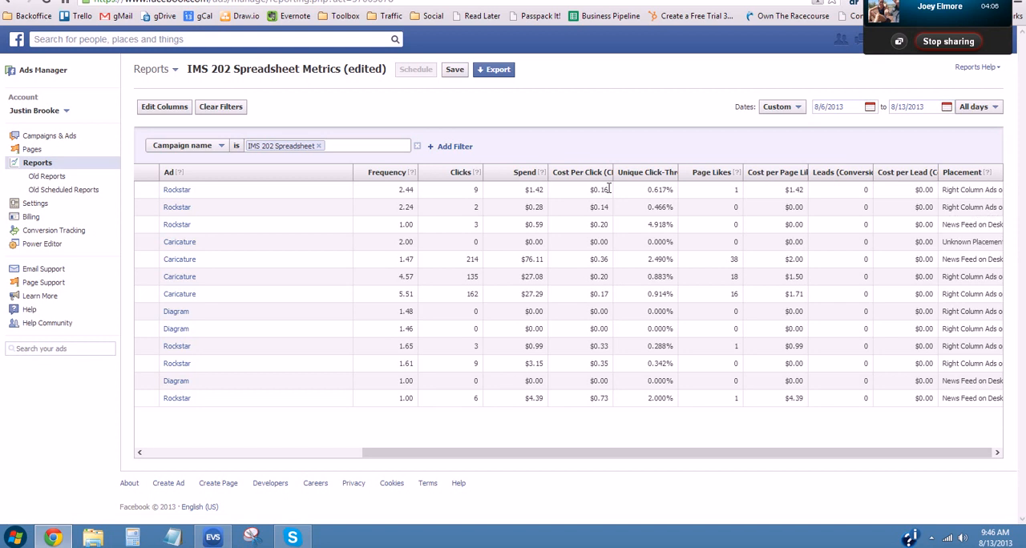
mouse_move(598, 174)
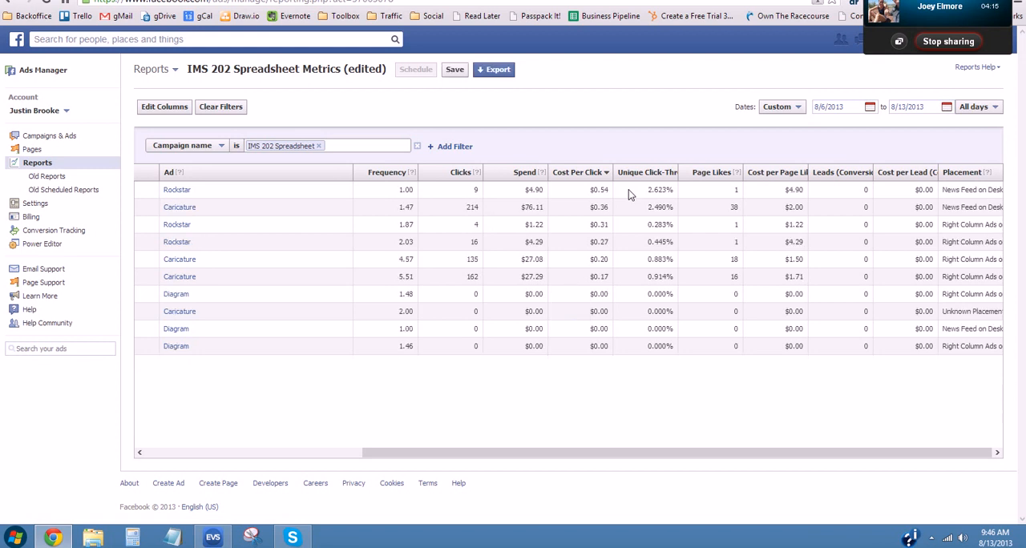
mouse_move(612, 210)
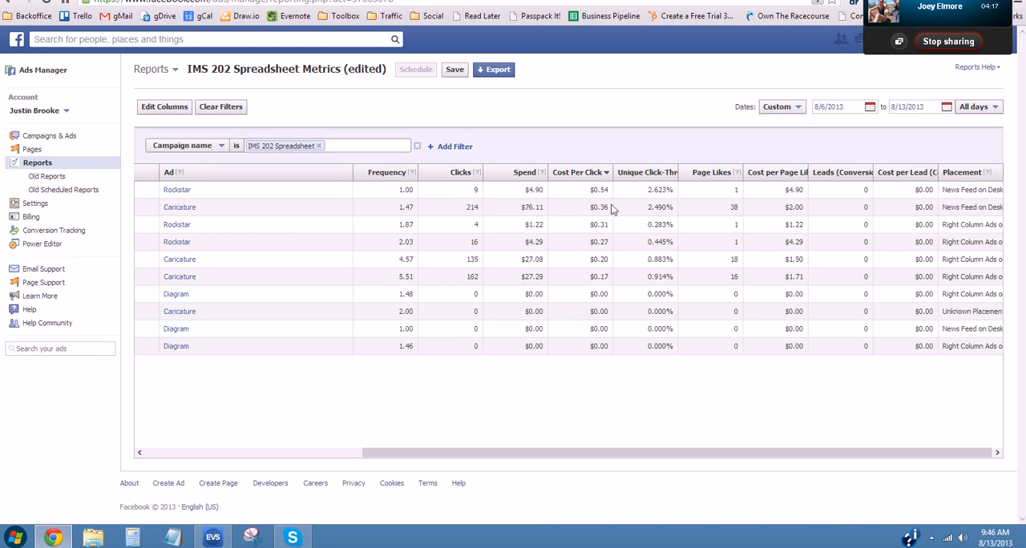
mouse_move(251, 216)
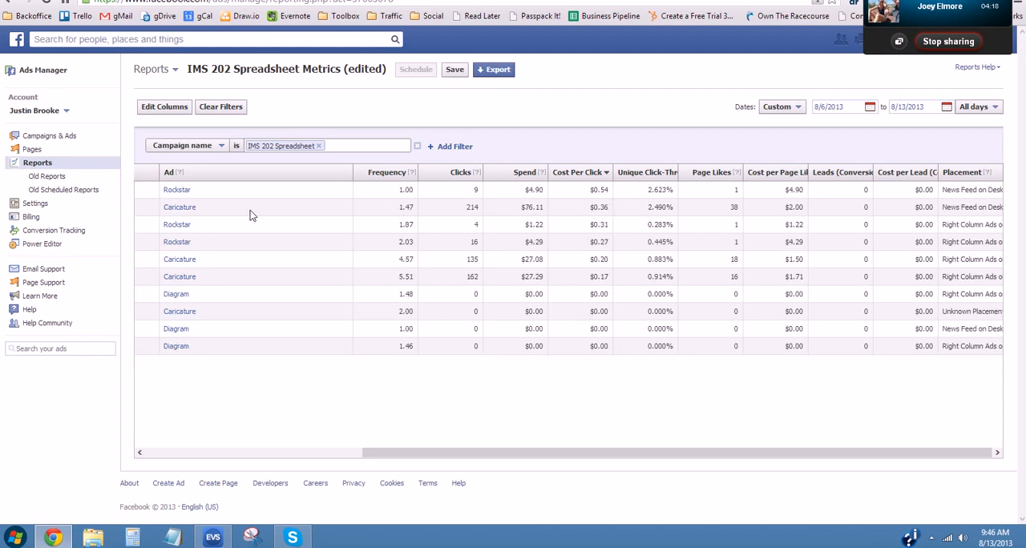
mouse_move(628, 258)
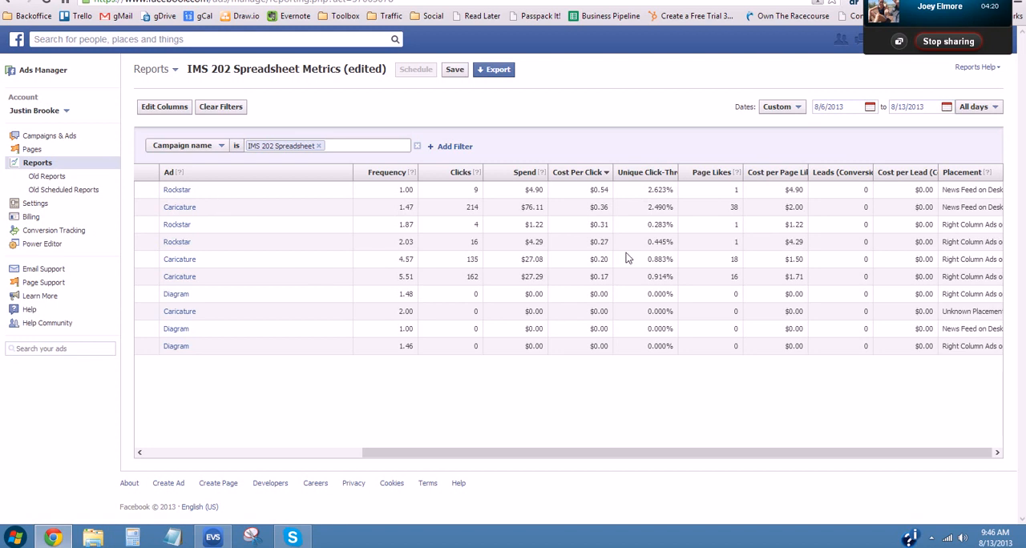
mouse_move(956, 223)
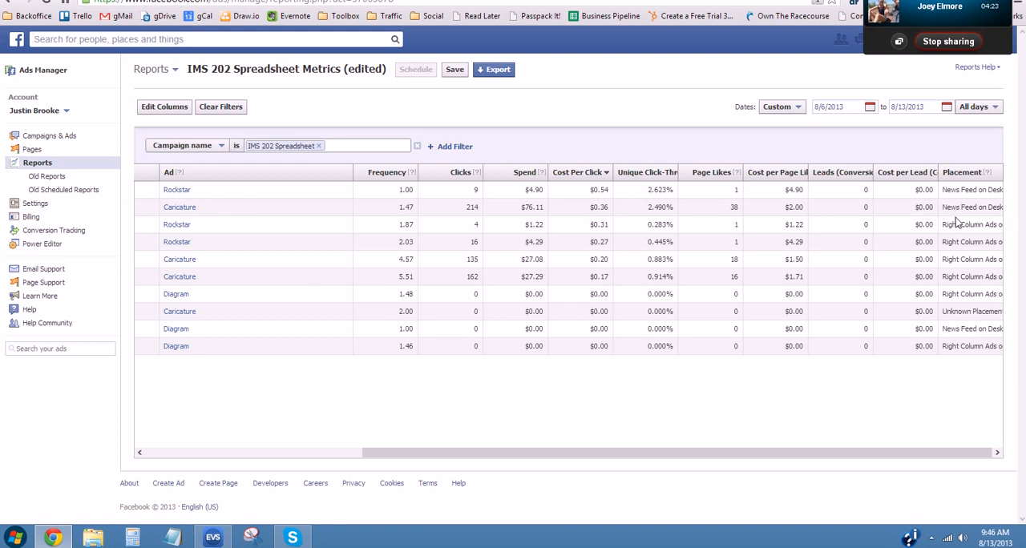
mouse_move(602, 242)
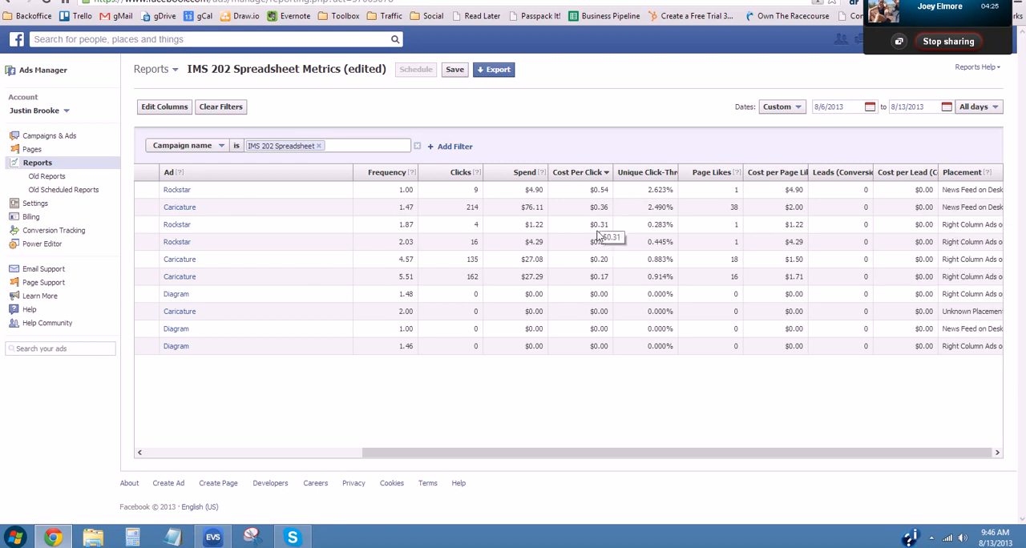
mouse_move(598, 287)
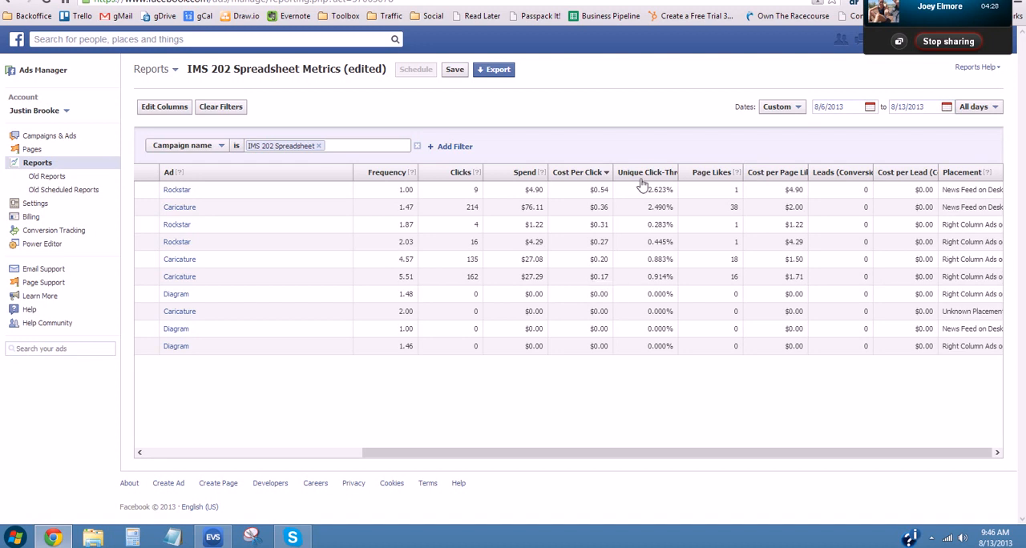
mouse_move(636, 284)
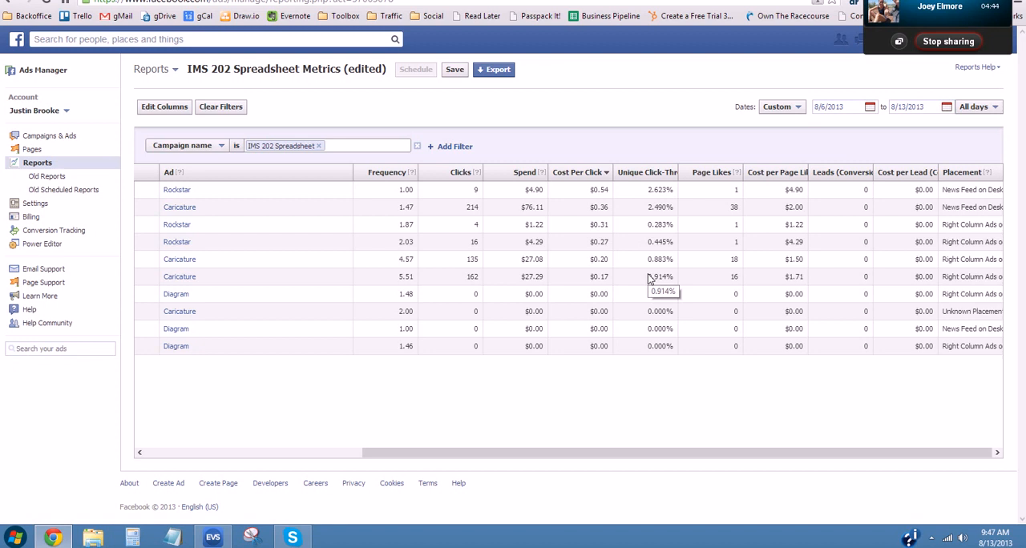
mouse_move(247, 289)
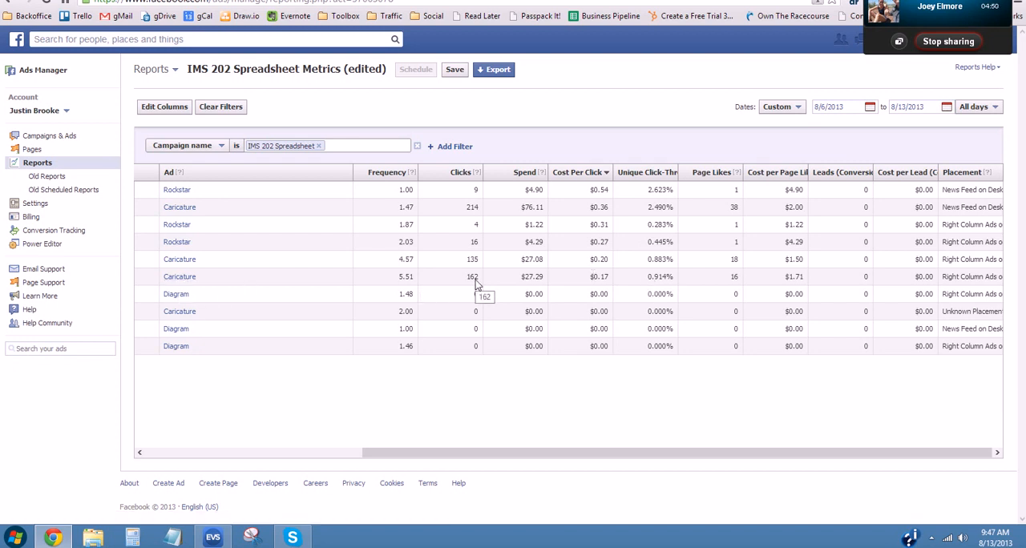
mouse_move(475, 285)
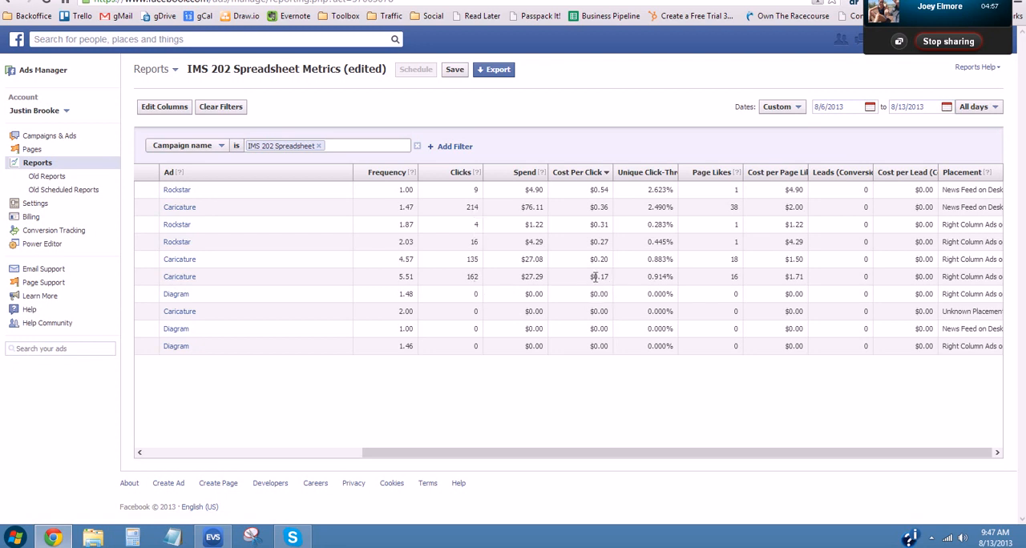
mouse_move(599, 276)
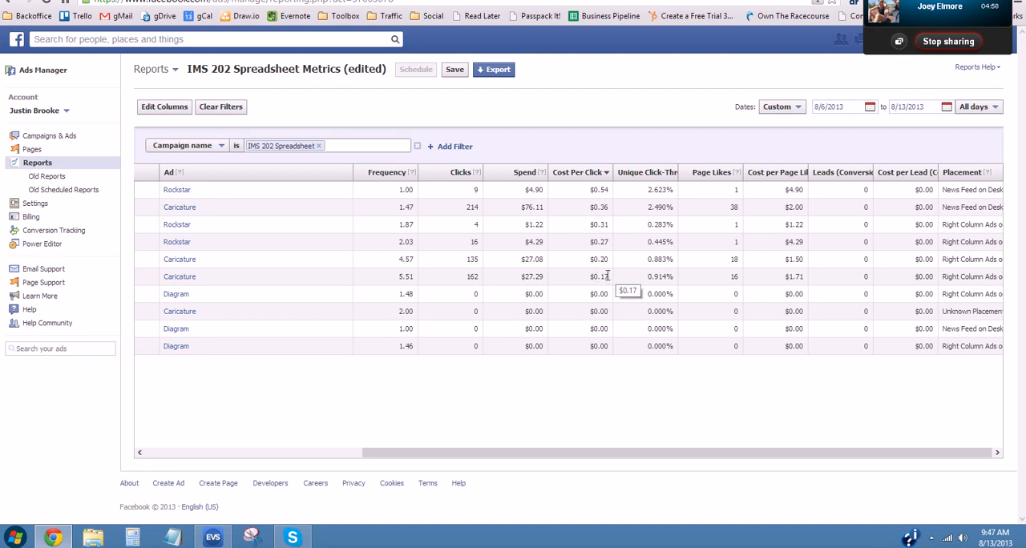
mouse_move(676, 285)
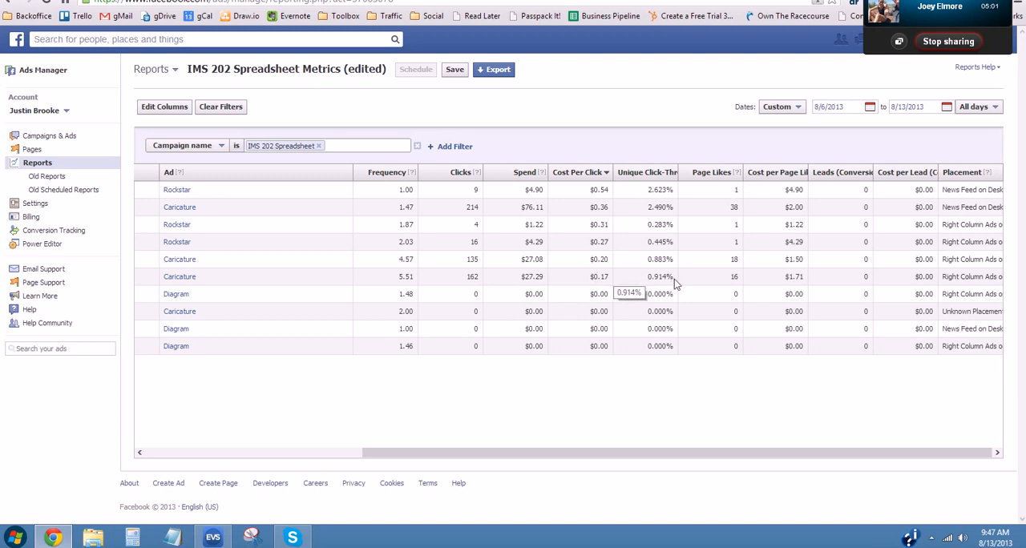
mouse_move(739, 287)
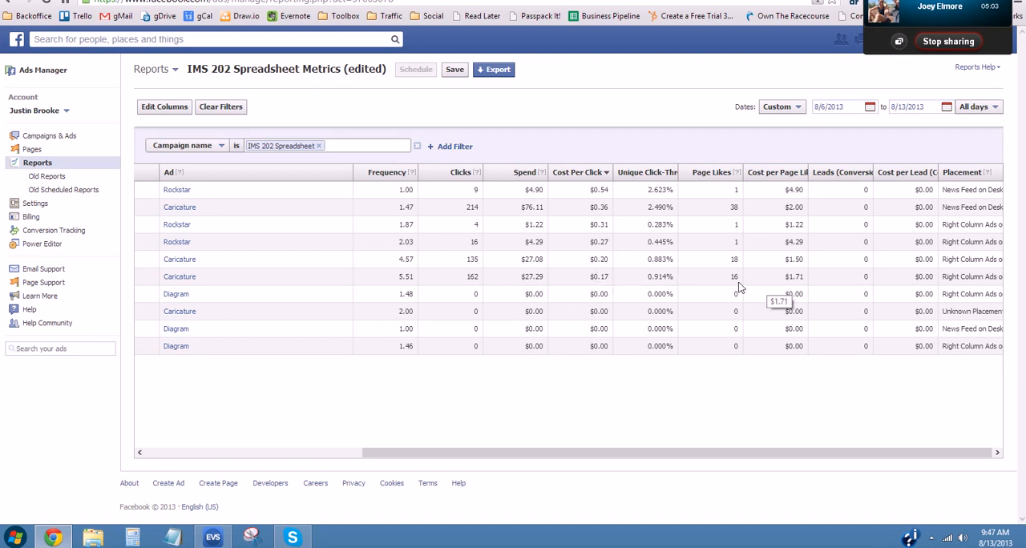
mouse_move(975, 280)
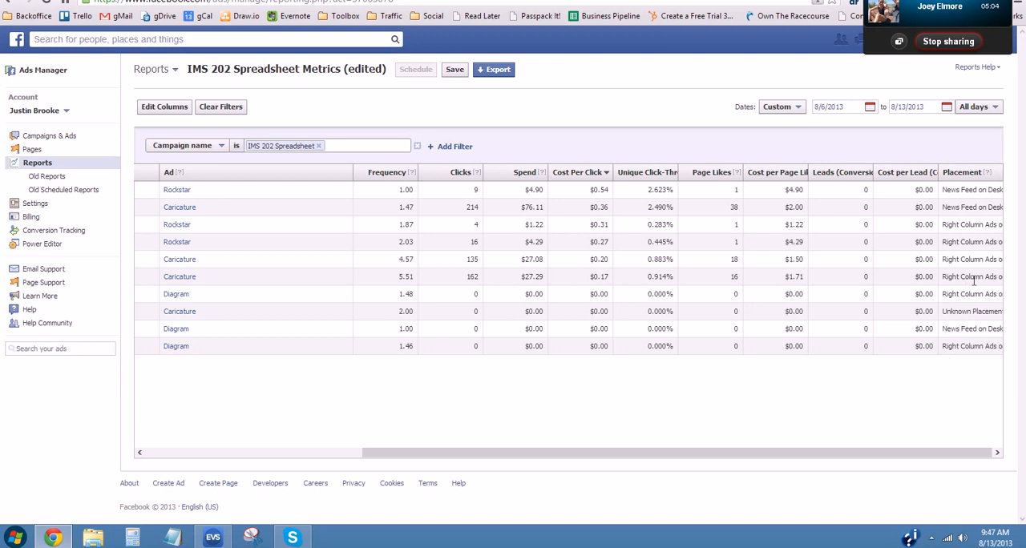
mouse_move(940, 178)
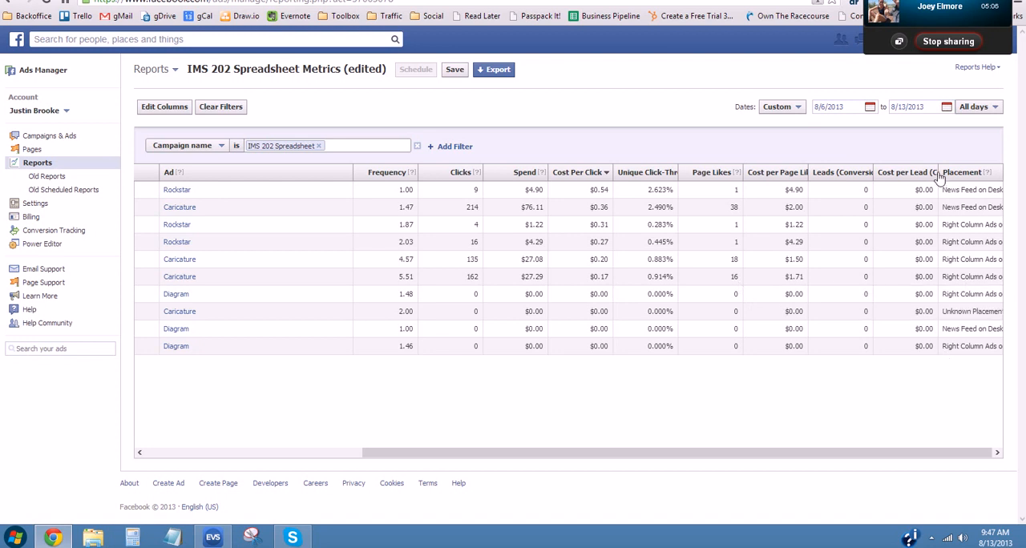
mouse_move(906, 172)
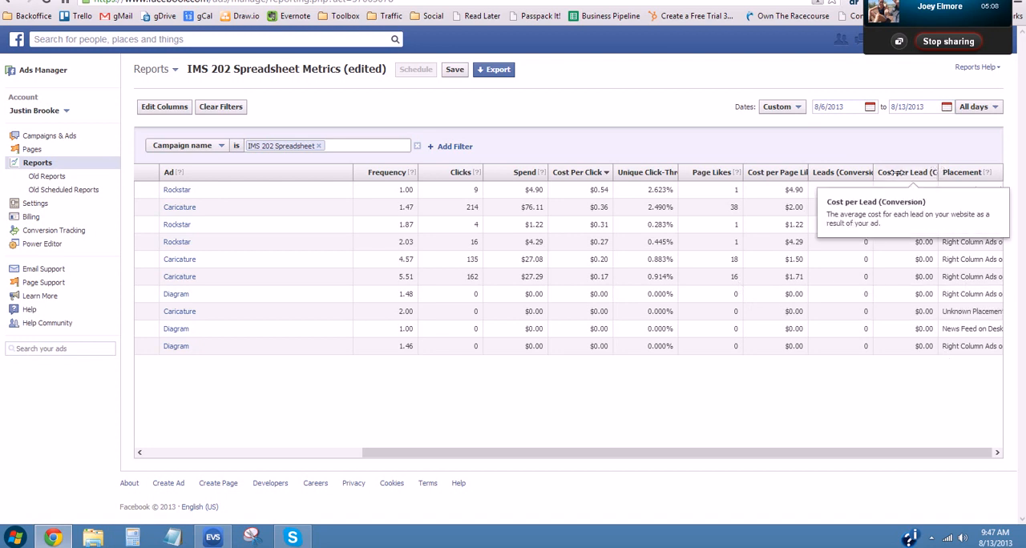
mouse_move(970, 294)
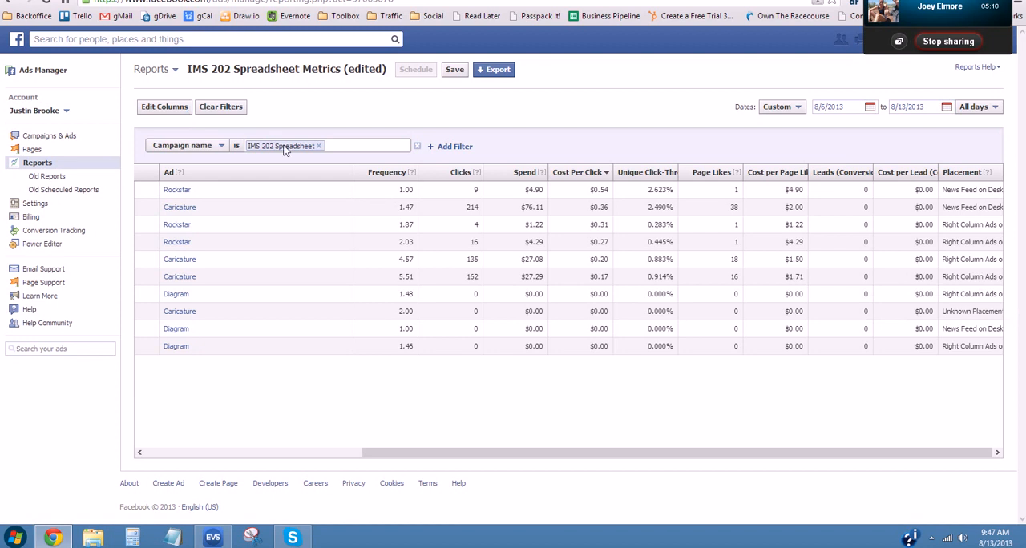
mouse_move(271, 154)
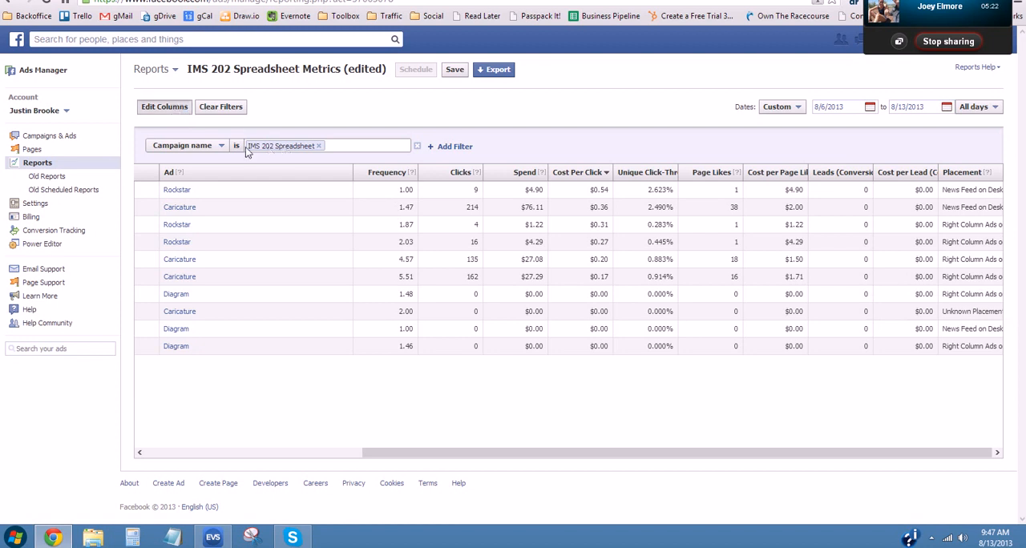
Replace the Placement data breakdown with Age and Gender and save the columns.
left_click(164, 107)
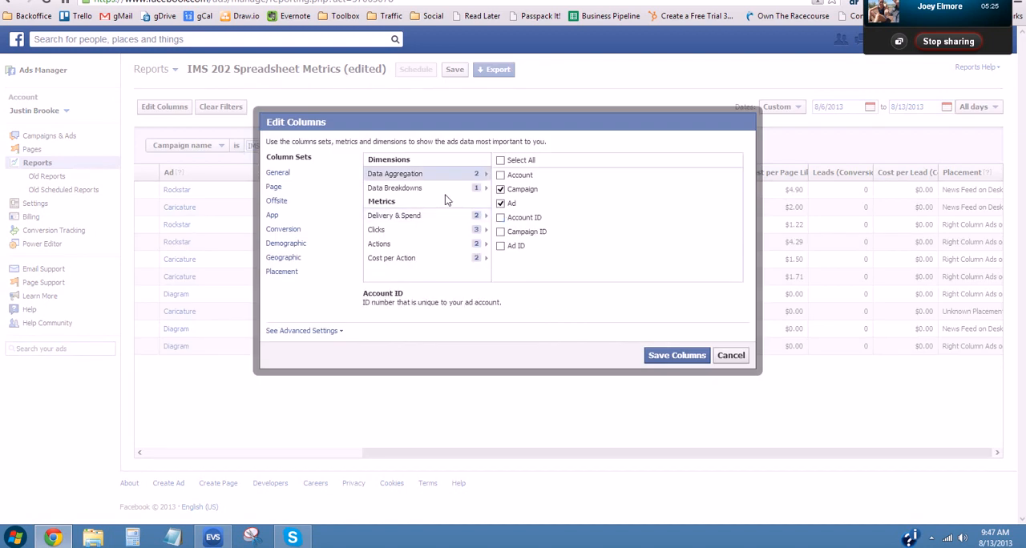
left_click(394, 187)
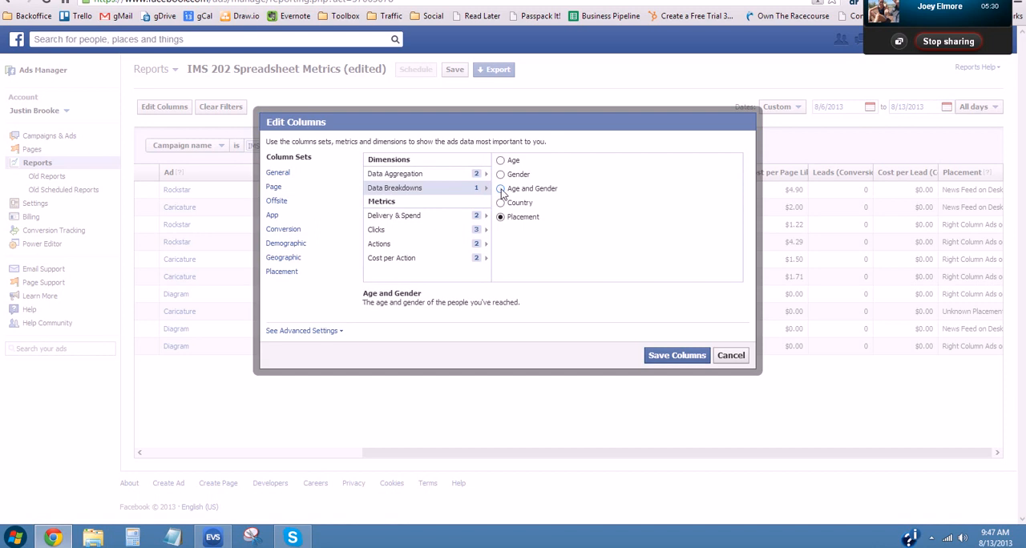
left_click(500, 189)
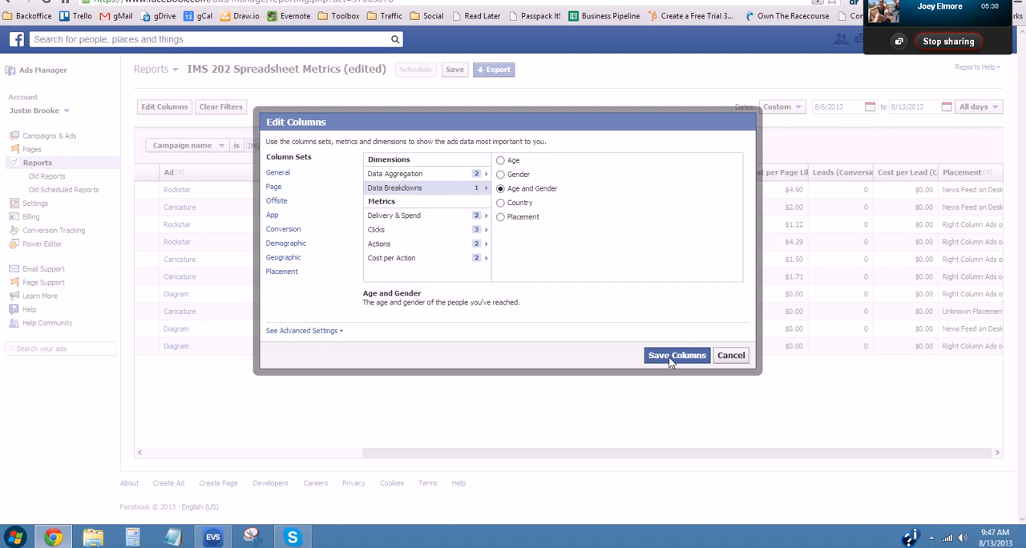
left_click(676, 356)
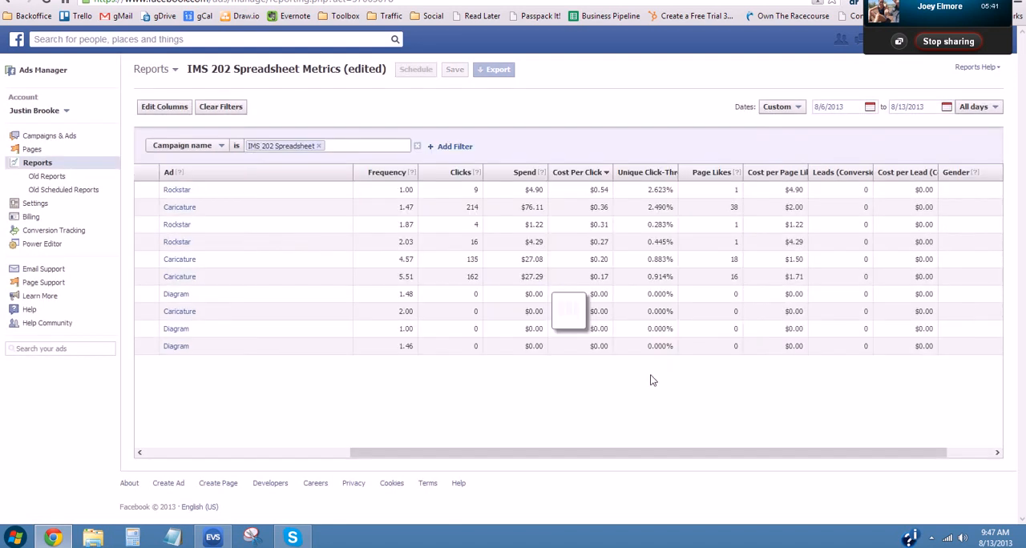
mouse_move(973, 206)
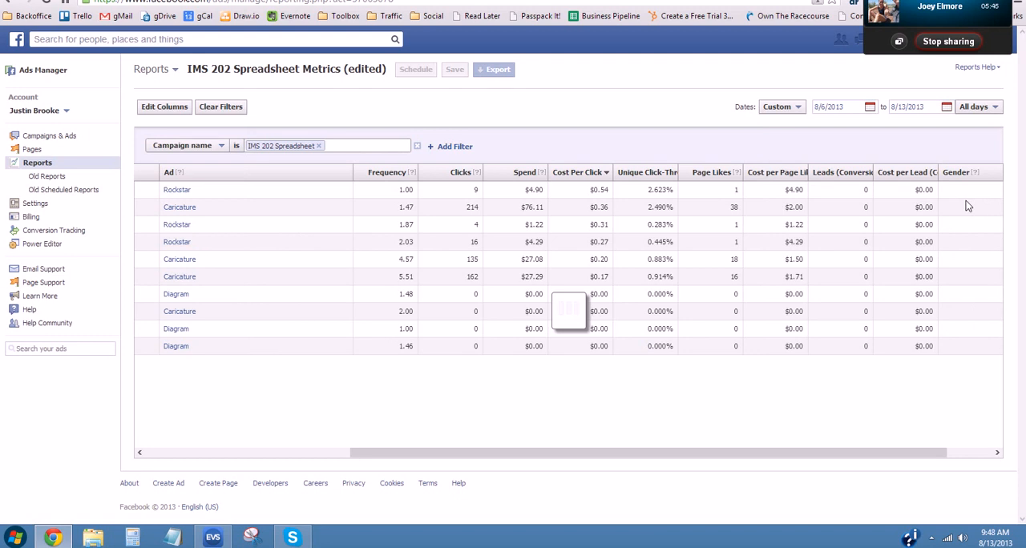
mouse_move(283, 119)
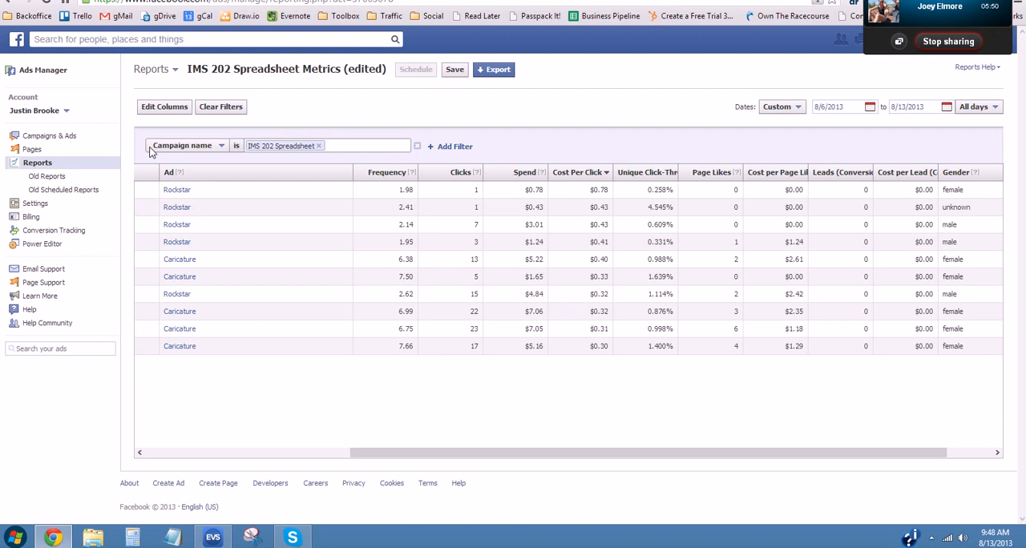
Scroll down the reloaded report to review the per-ad rows split by gender.
scroll("down", 3)
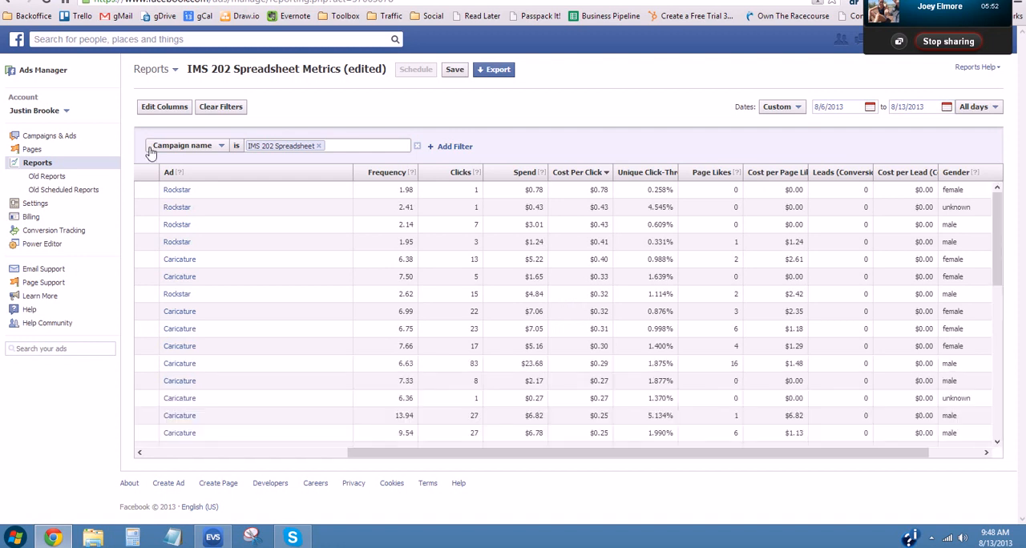
mouse_move(217, 137)
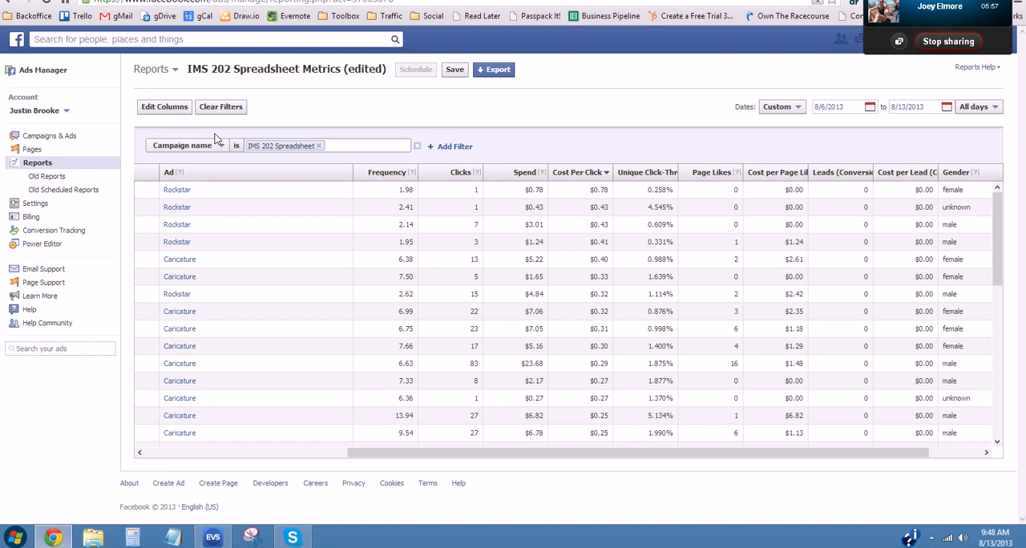
mouse_move(761, 490)
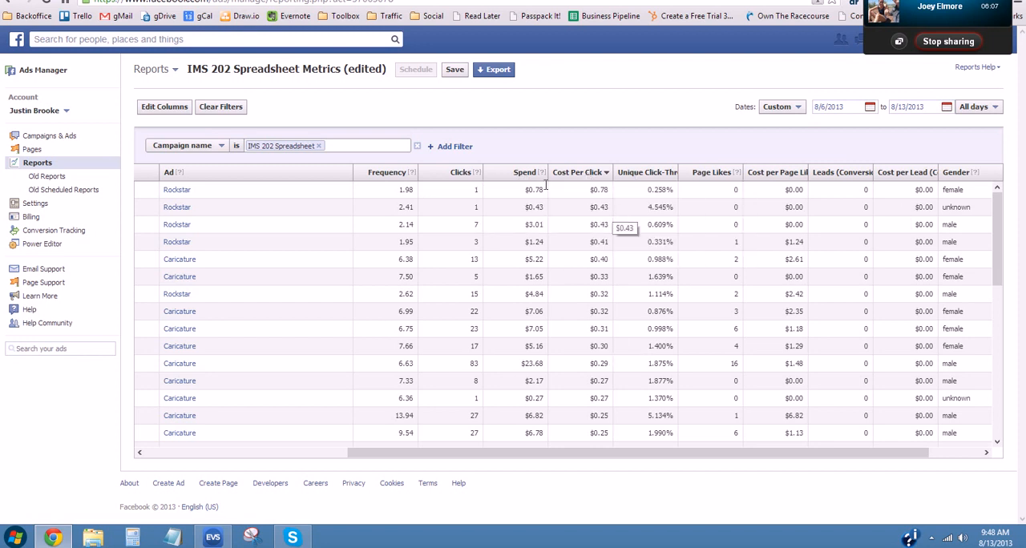
mouse_move(461, 175)
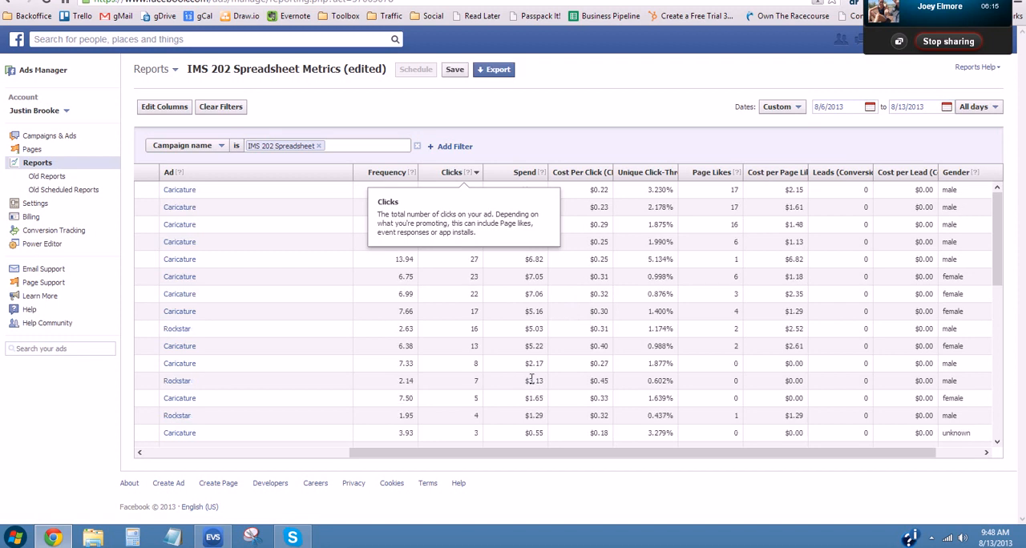
mouse_move(747, 452)
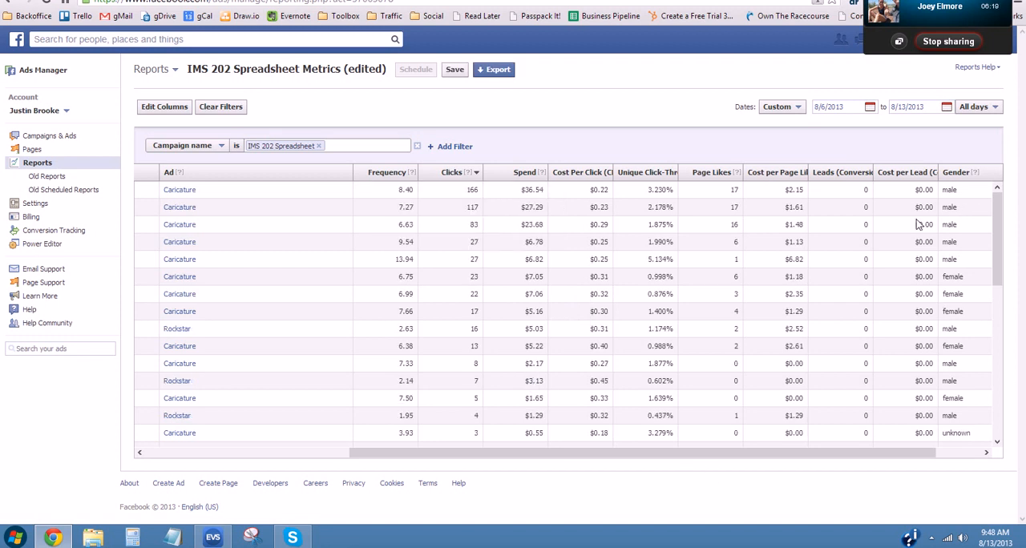
mouse_move(970, 175)
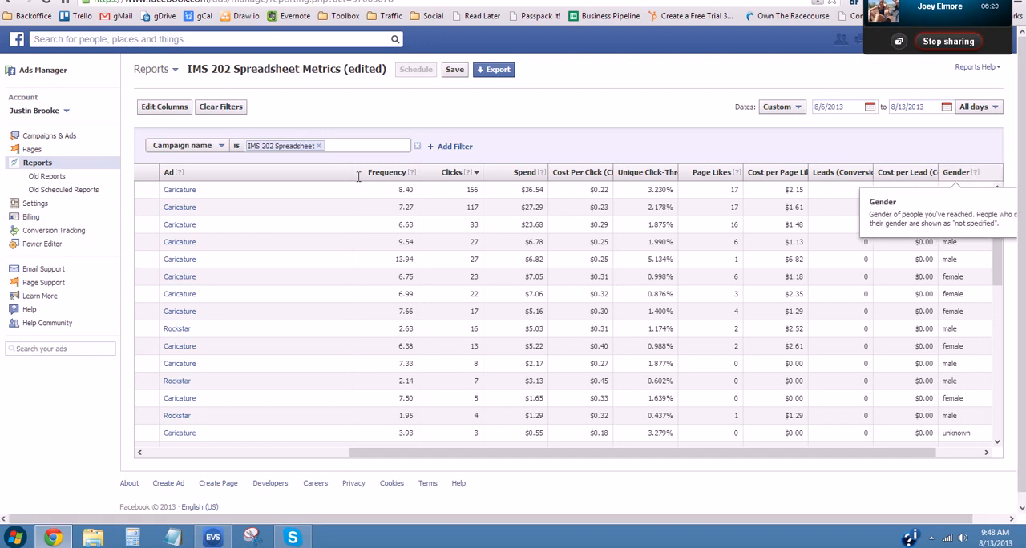
mouse_move(334, 174)
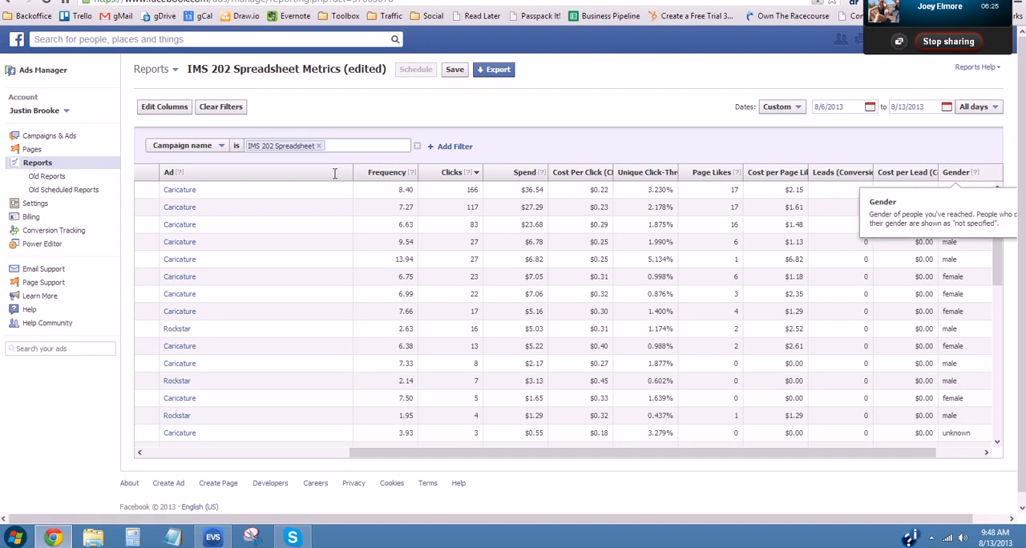
mouse_move(376, 195)
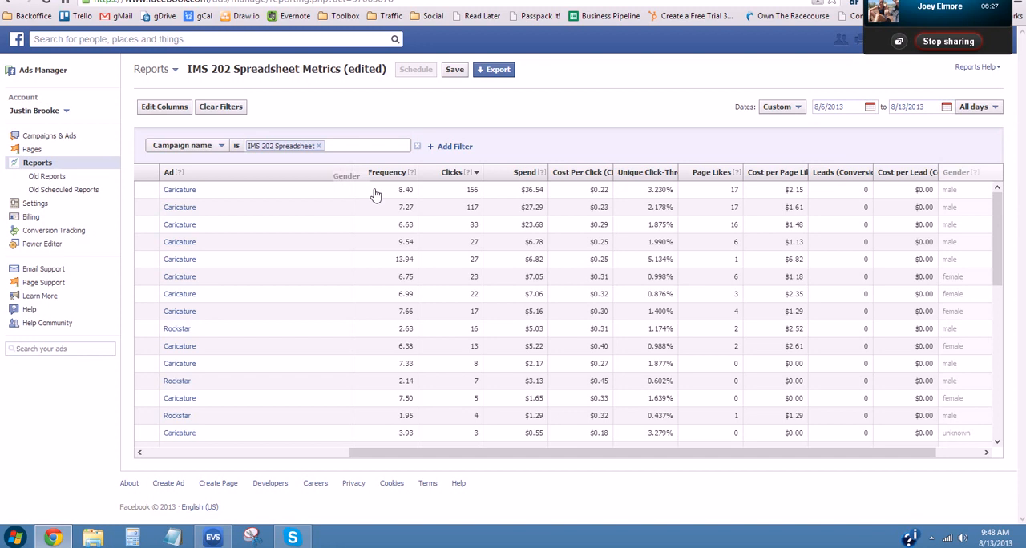
Scroll the clicks-sorted report right to show the Gender and Age columns.
scroll("right", 3)
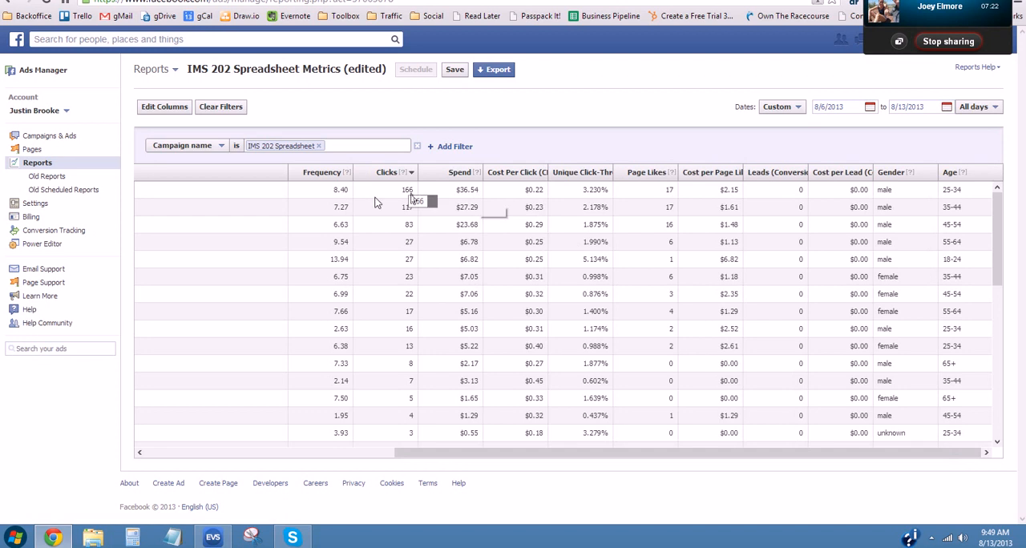
mouse_move(398, 220)
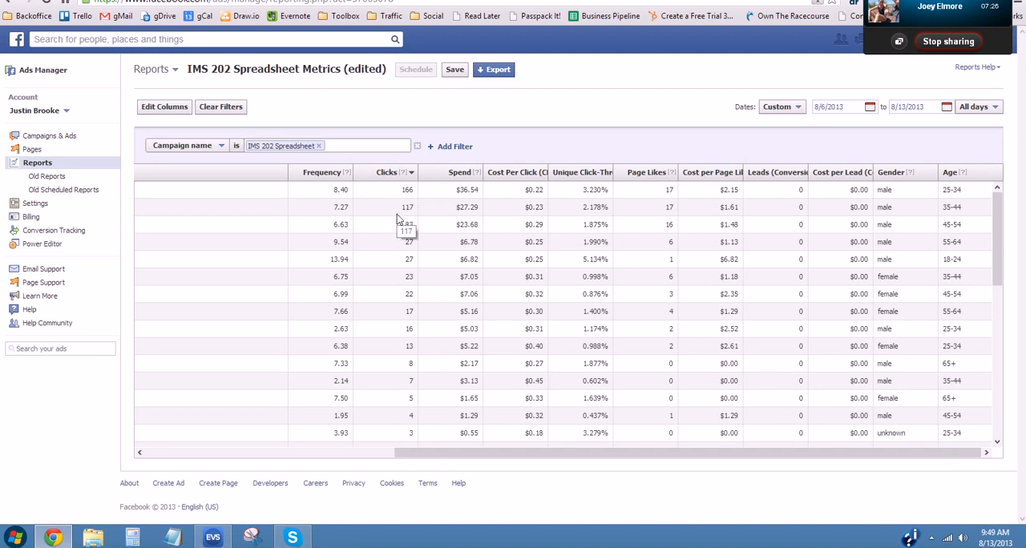
mouse_move(439, 233)
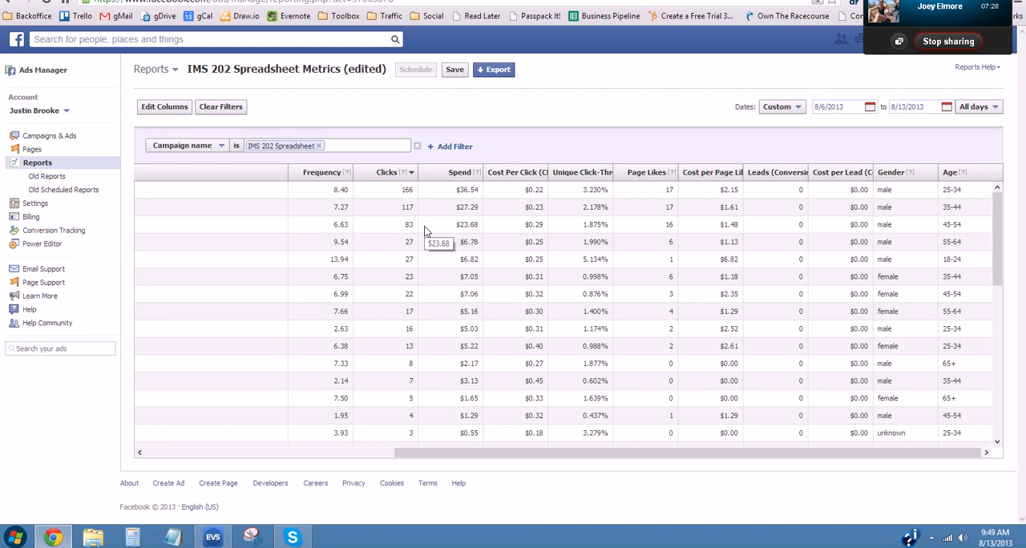
mouse_move(545, 198)
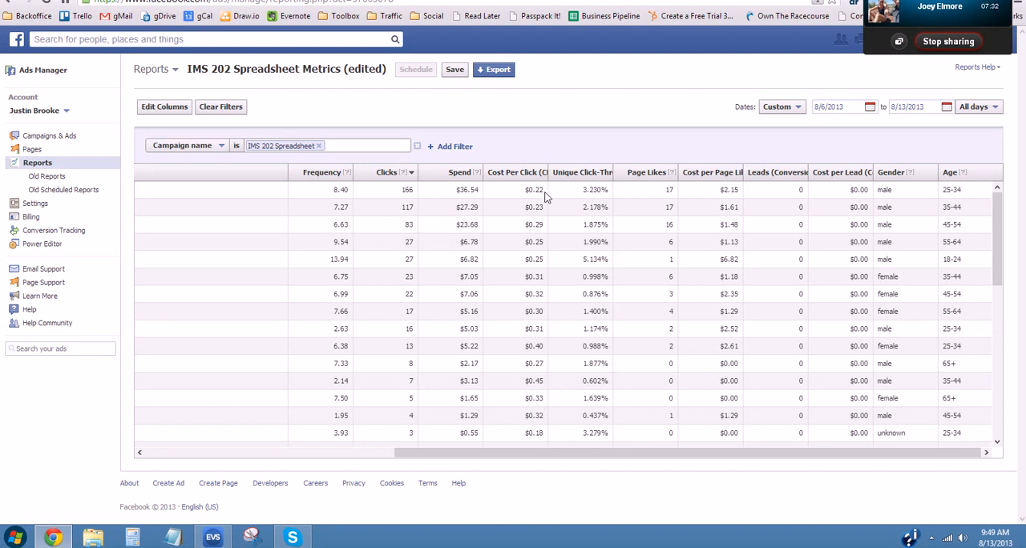
mouse_move(544, 443)
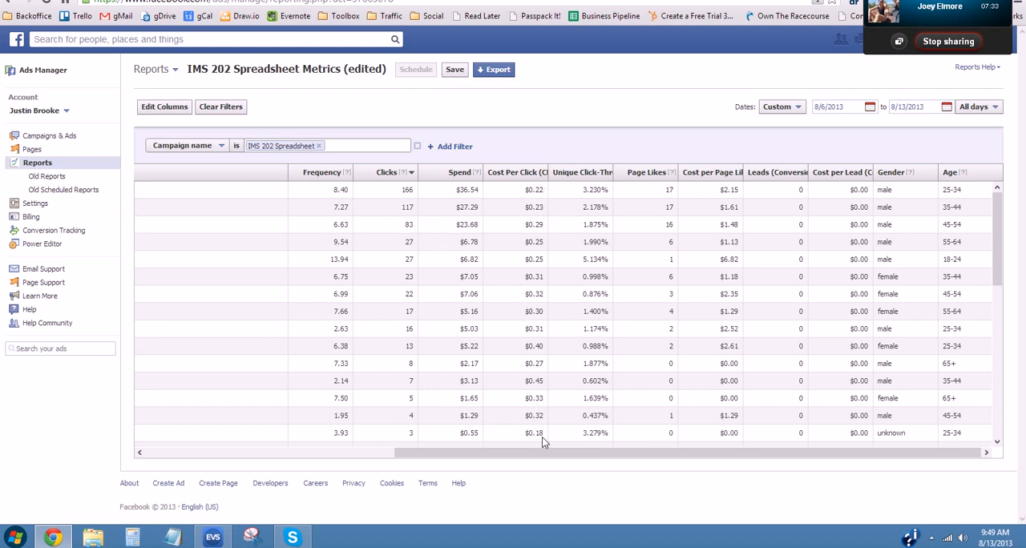
mouse_move(550, 192)
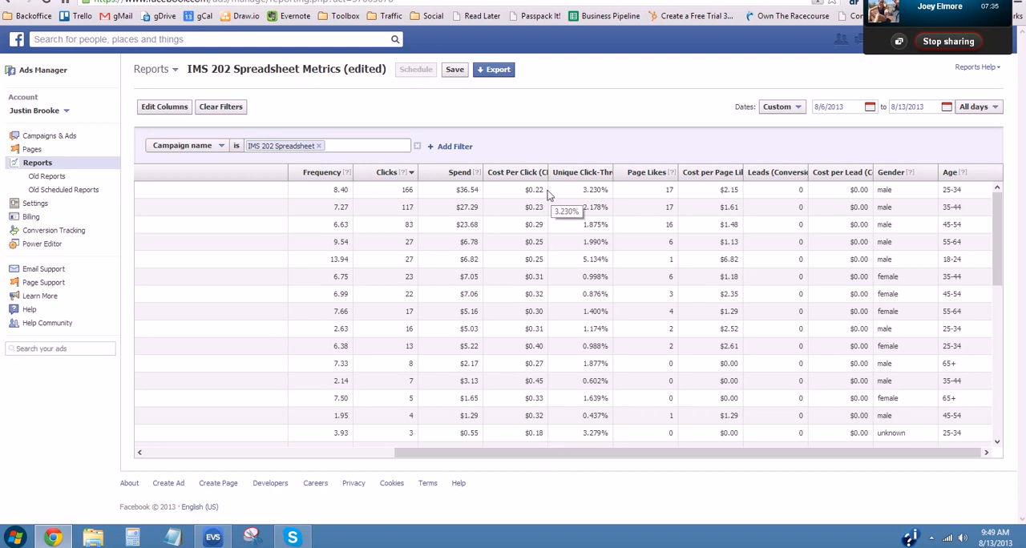
mouse_move(546, 218)
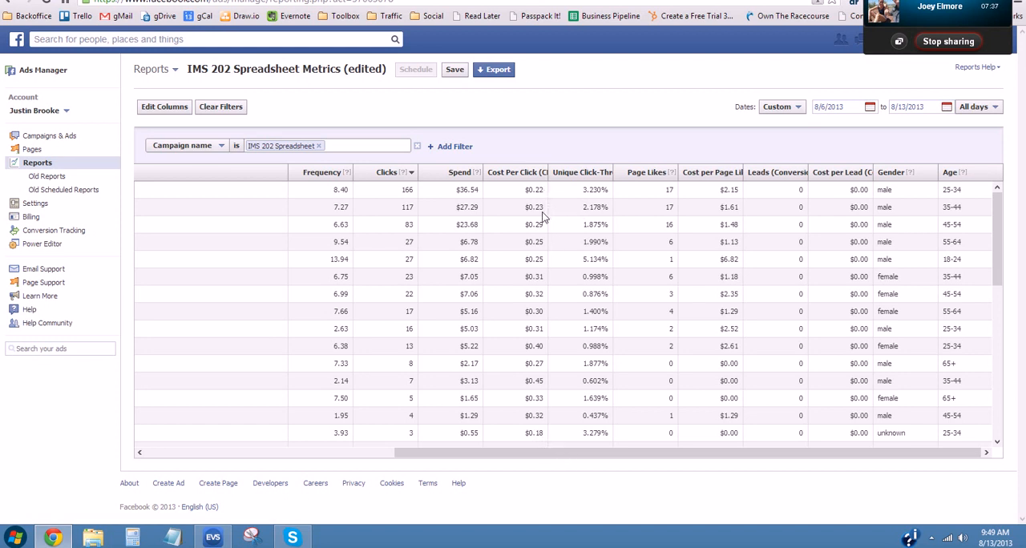
mouse_move(623, 198)
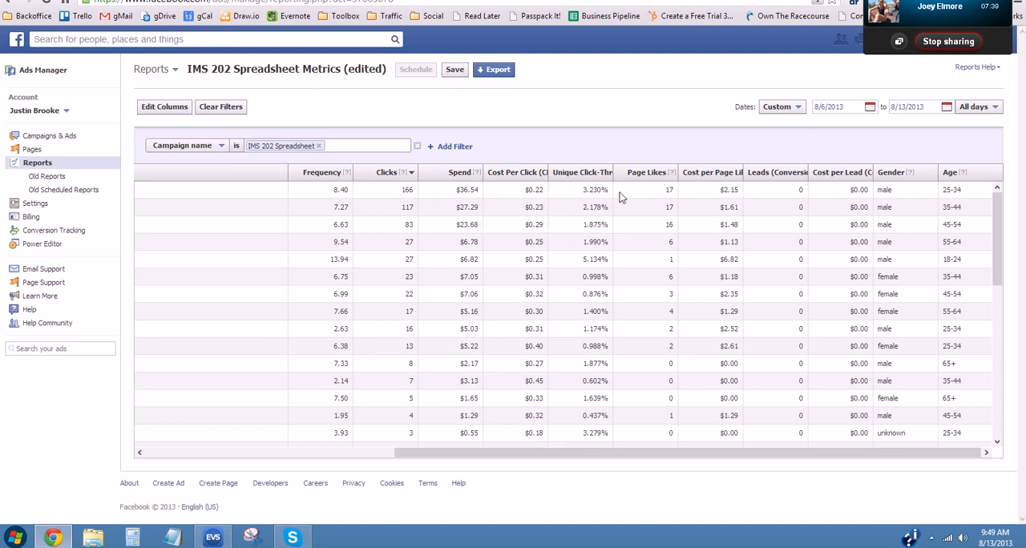
mouse_move(952, 207)
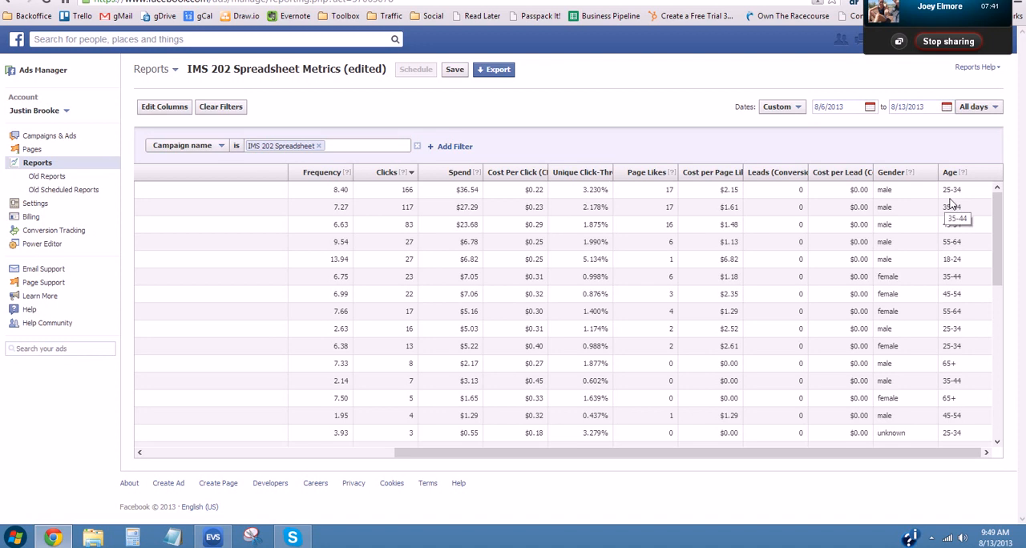
mouse_move(923, 214)
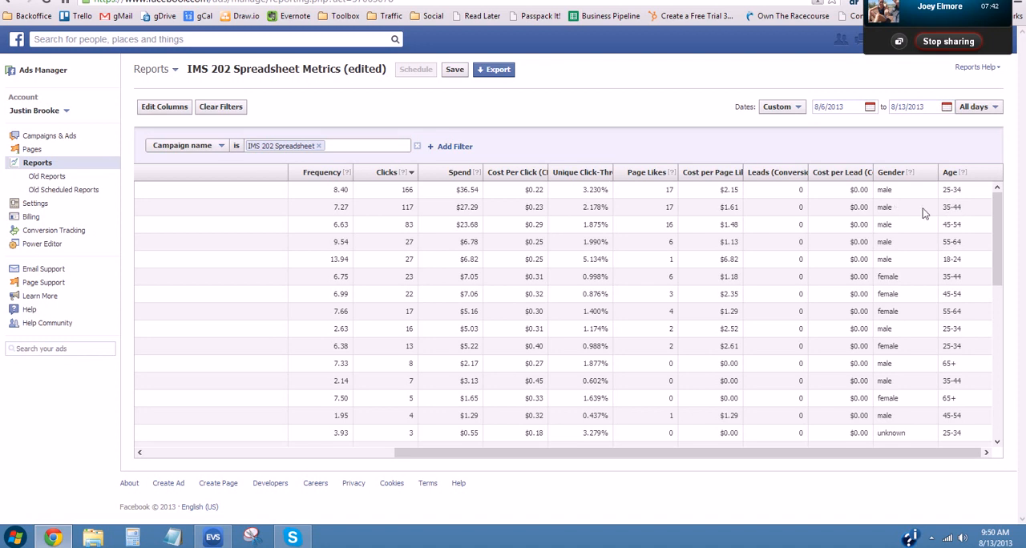
mouse_move(926, 213)
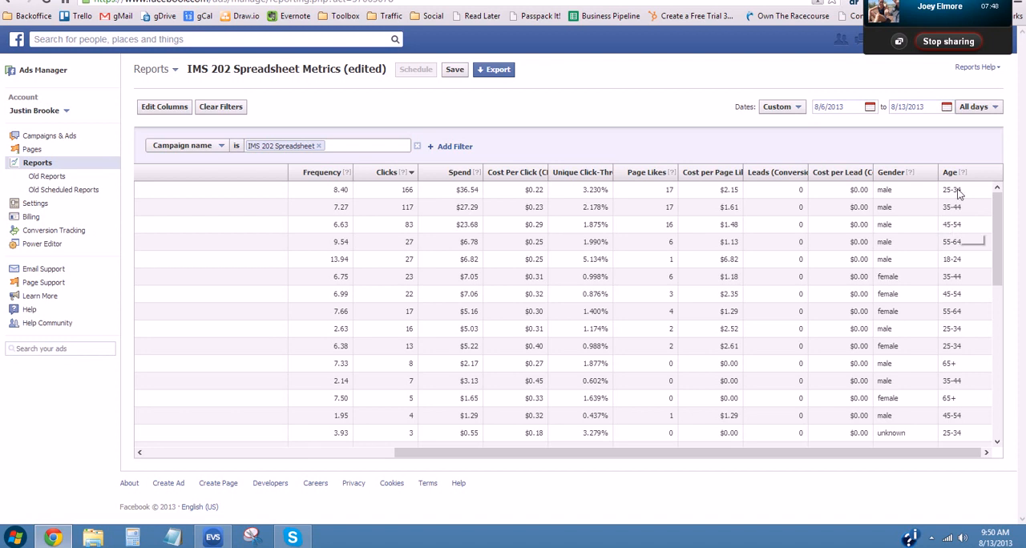
mouse_move(893, 225)
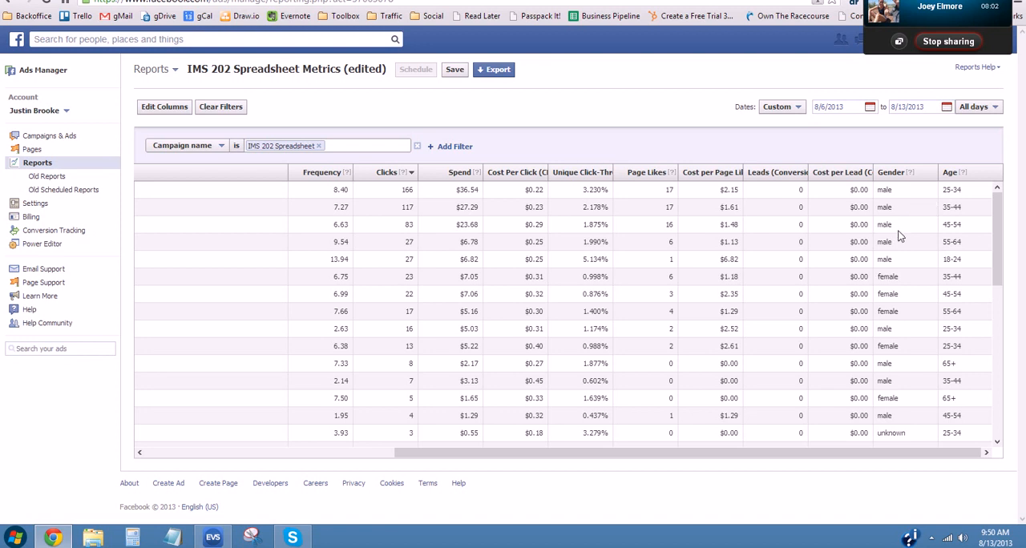
mouse_move(873, 242)
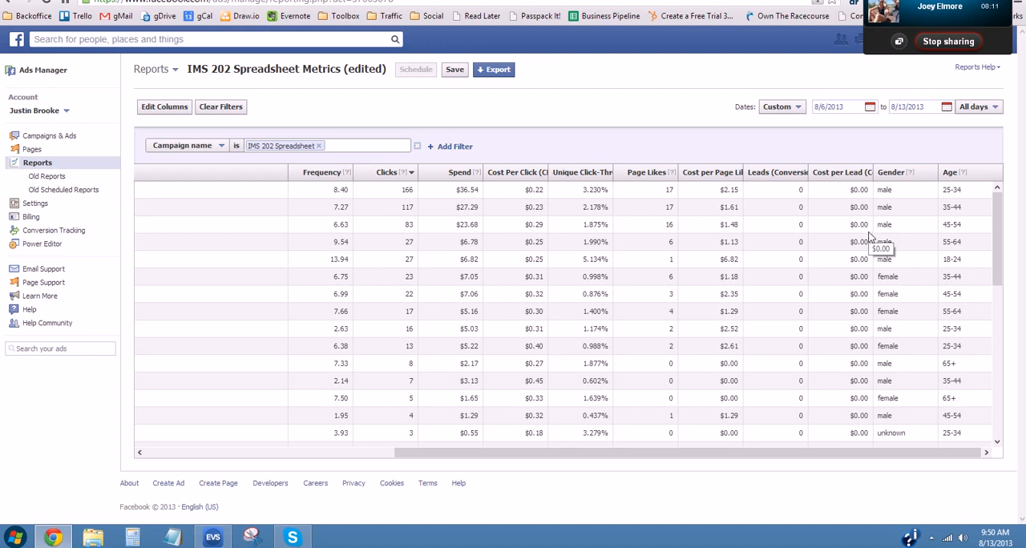
mouse_move(769, 281)
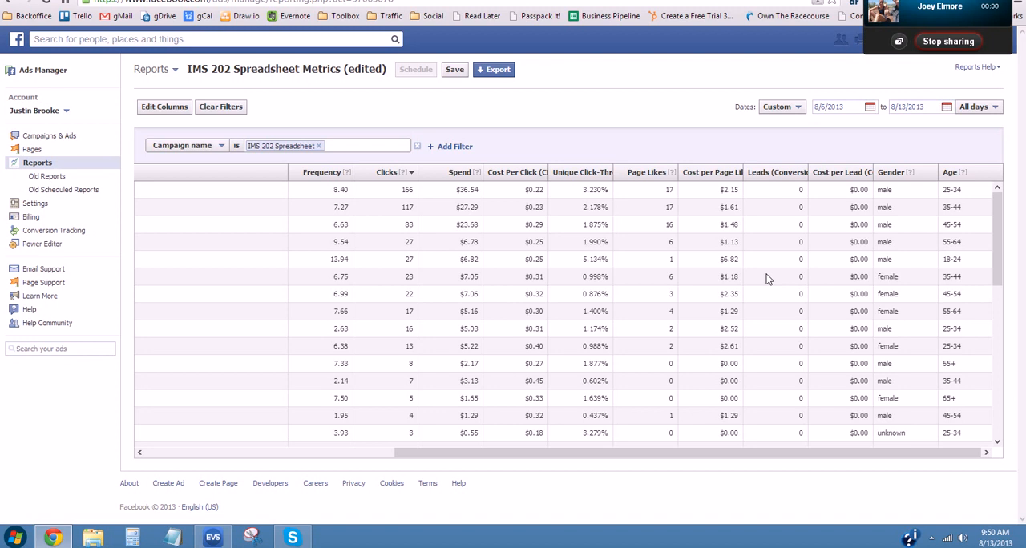
mouse_move(629, 264)
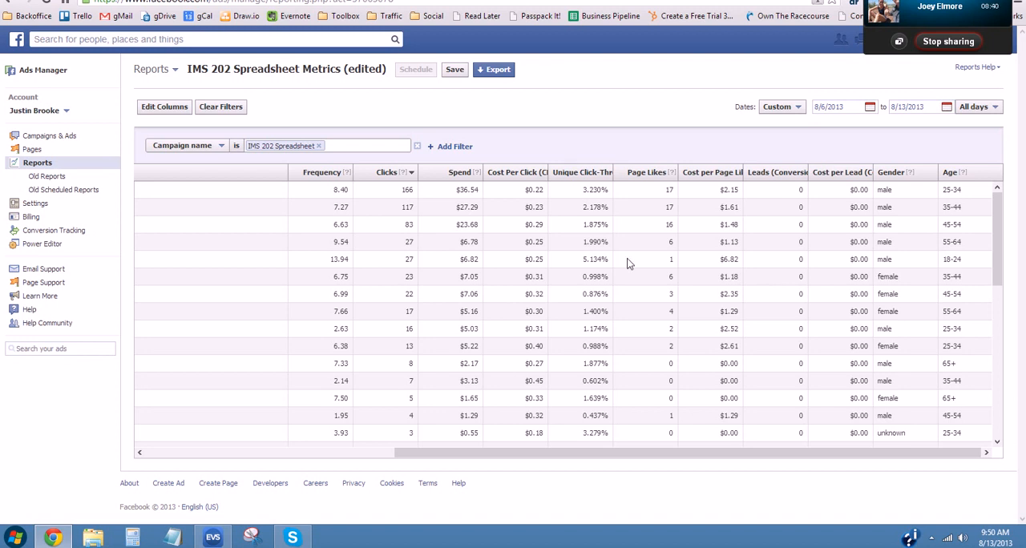
mouse_move(425, 223)
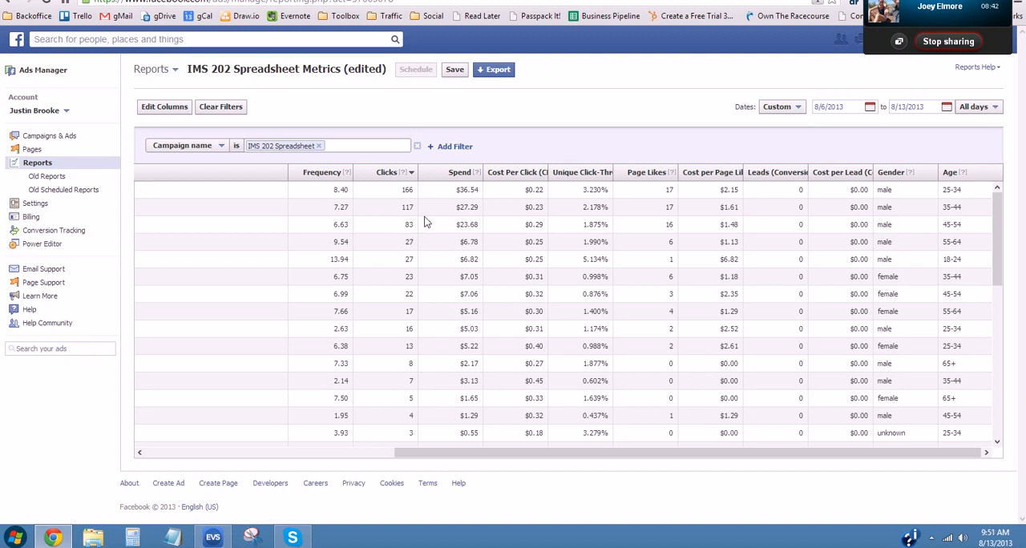